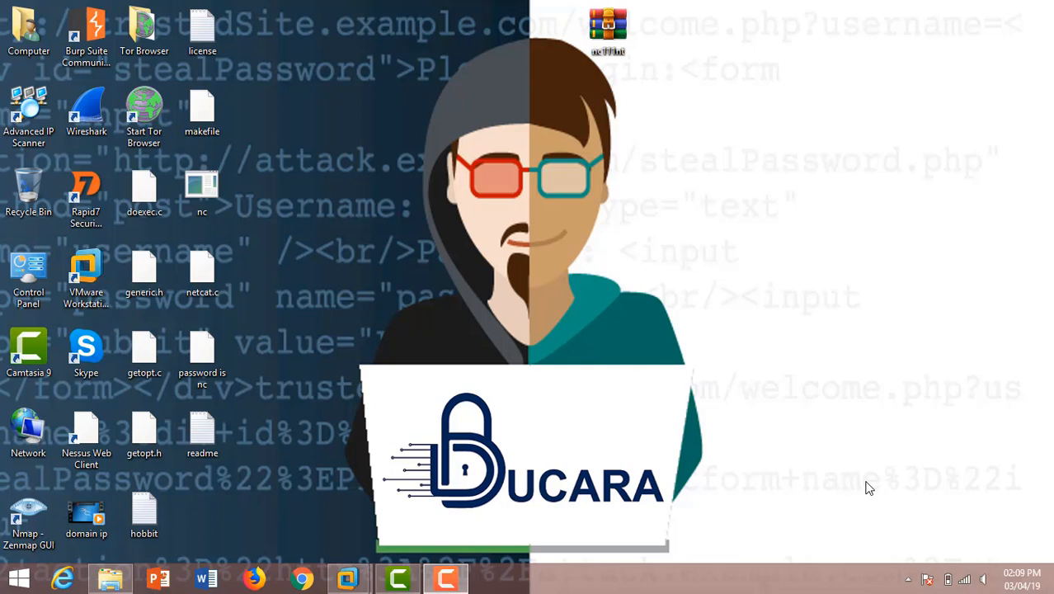
{"action": "mouse_move", "coordinate": [574, 320]}
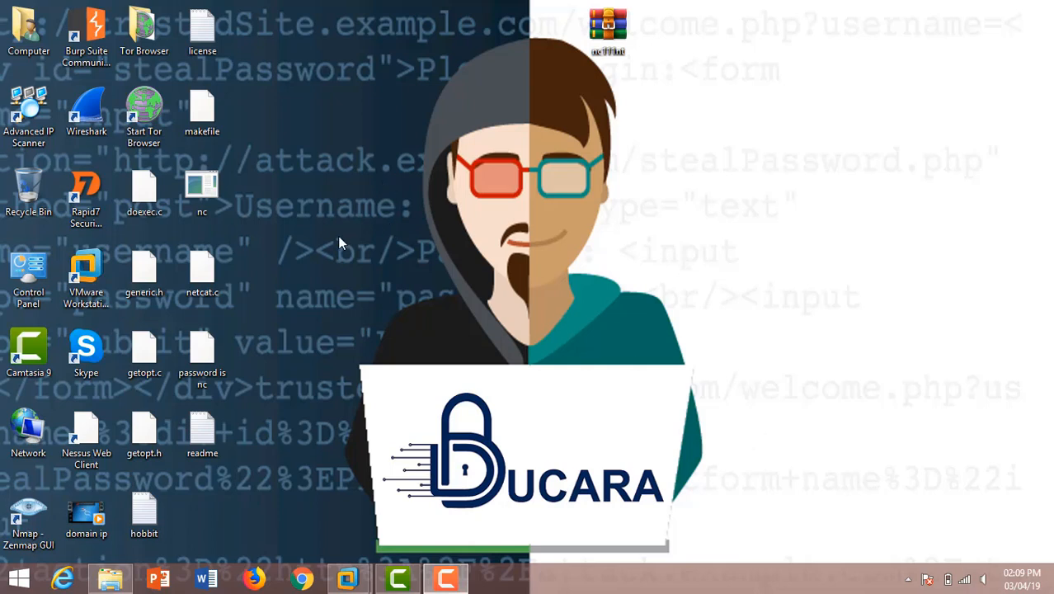
{"action": "mouse_move", "coordinate": [303, 333]}
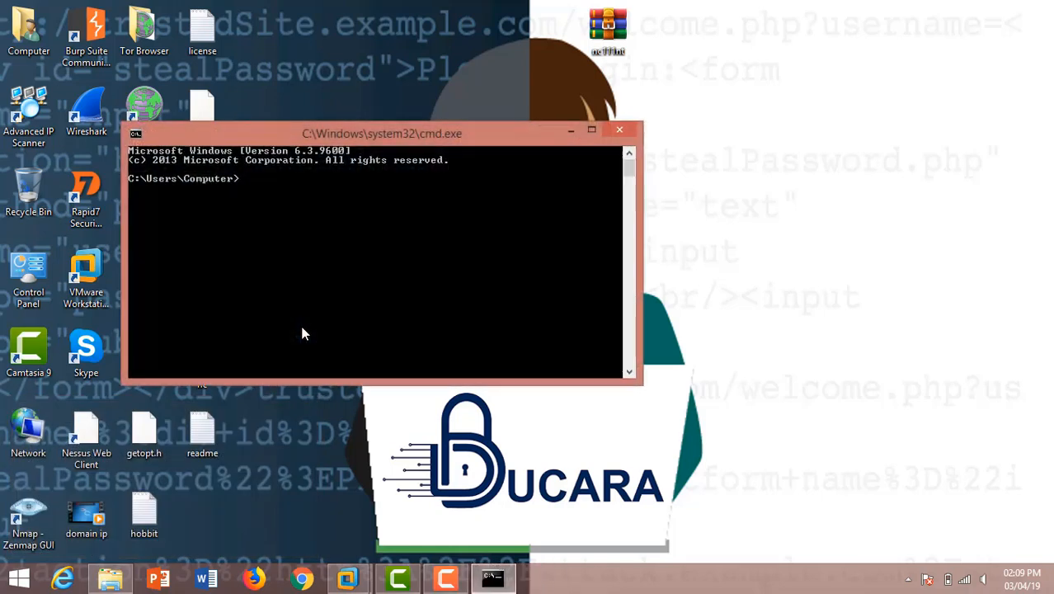
- Change the host Command Prompt into the Desktop folder where netcat lives
{"action": "type", "text": "cd"}
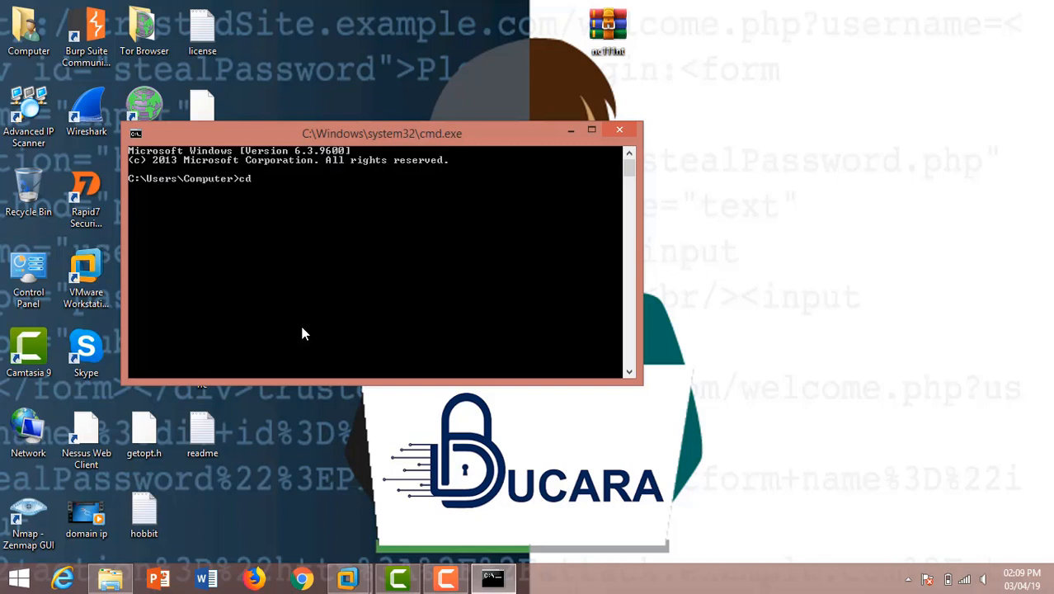
{"action": "type", "text": "D"}
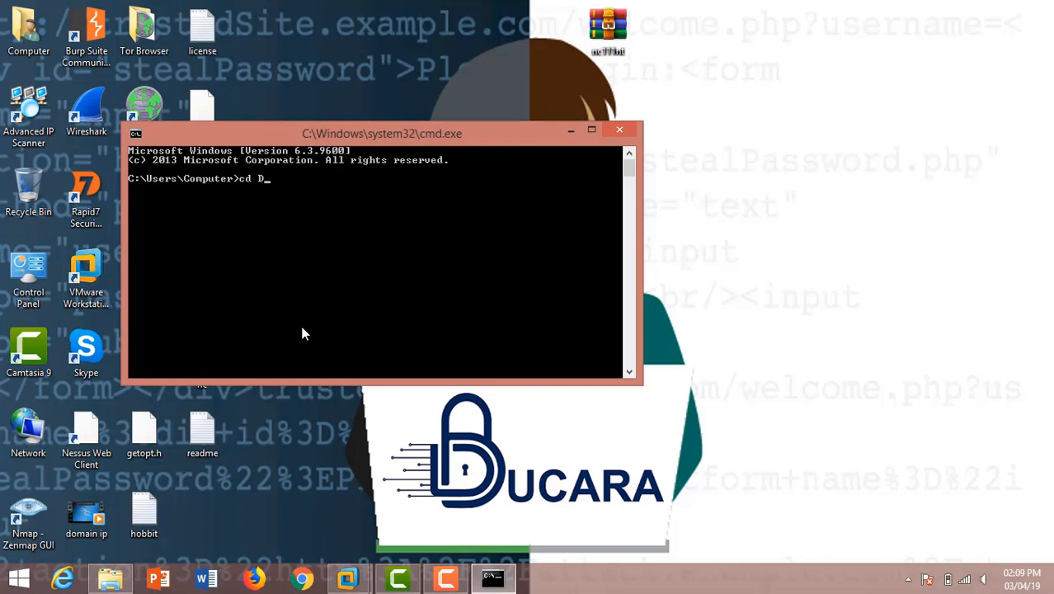
{"action": "type", "text": "eskto"}
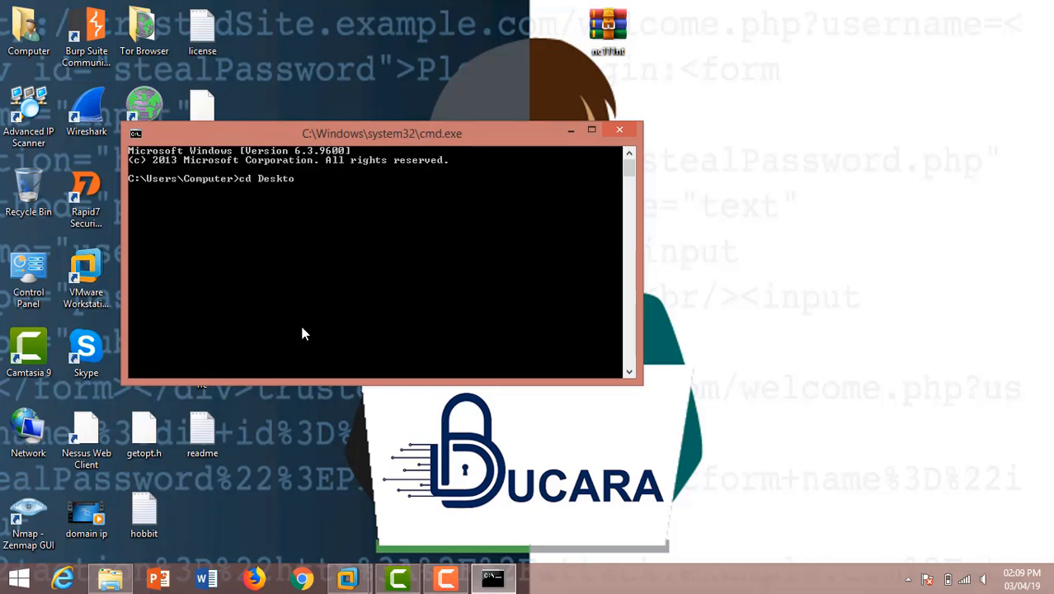
{"action": "key", "text": "Return"}
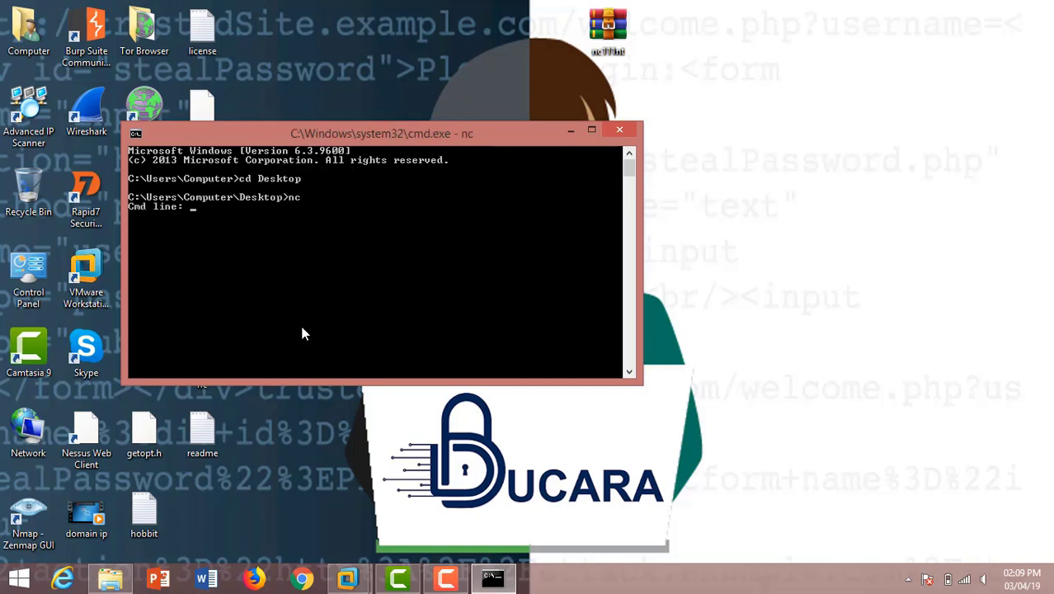
{"action": "mouse_move", "coordinate": [346, 578]}
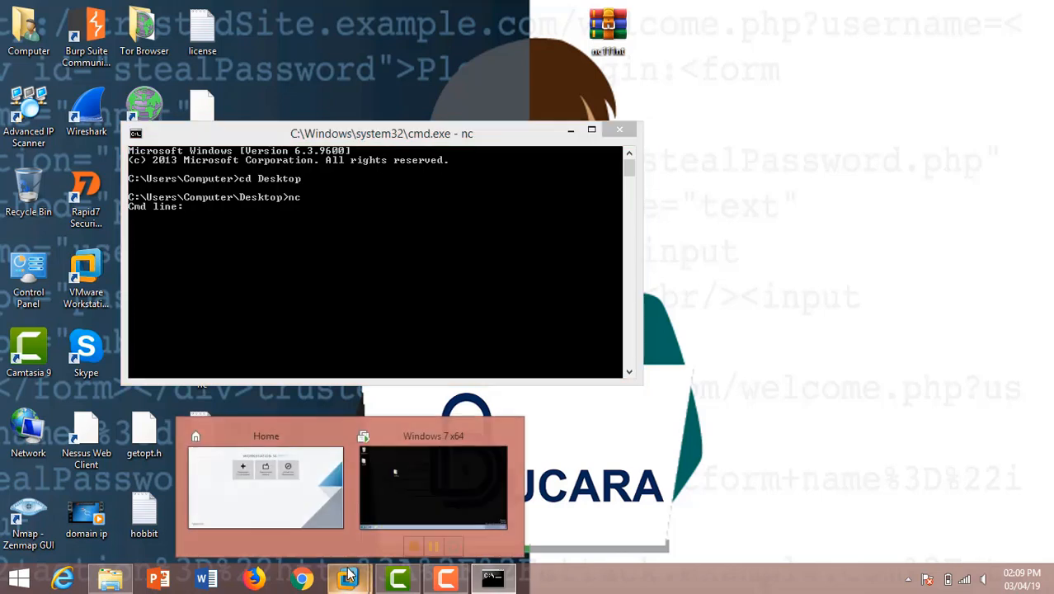
- In the Windows 7 guest's Command Prompt, change into the Desktop folder
{"action": "left_click", "coordinate": [432, 486]}
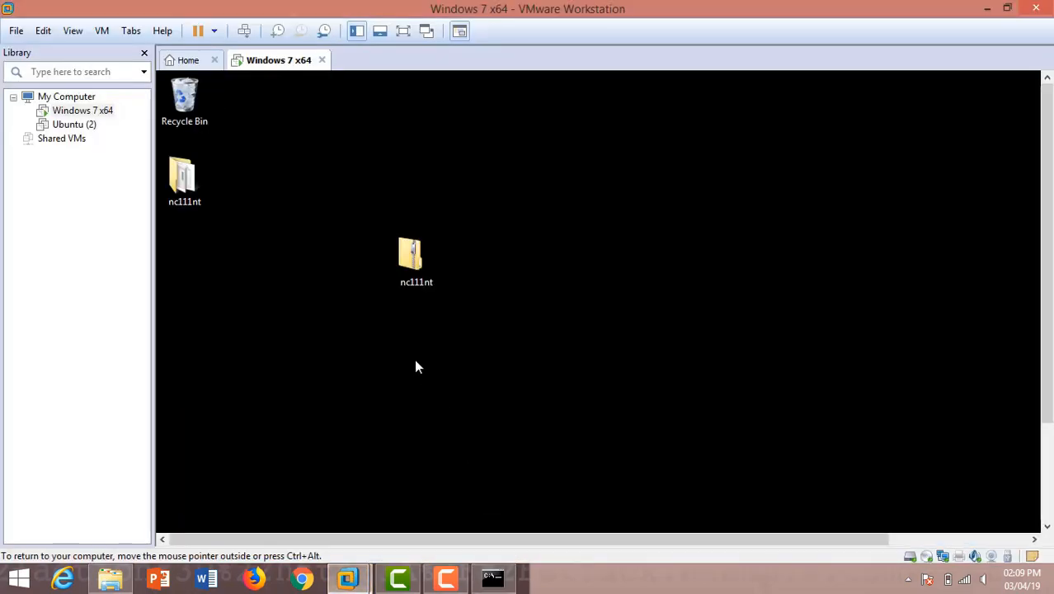
{"action": "mouse_move", "coordinate": [452, 325]}
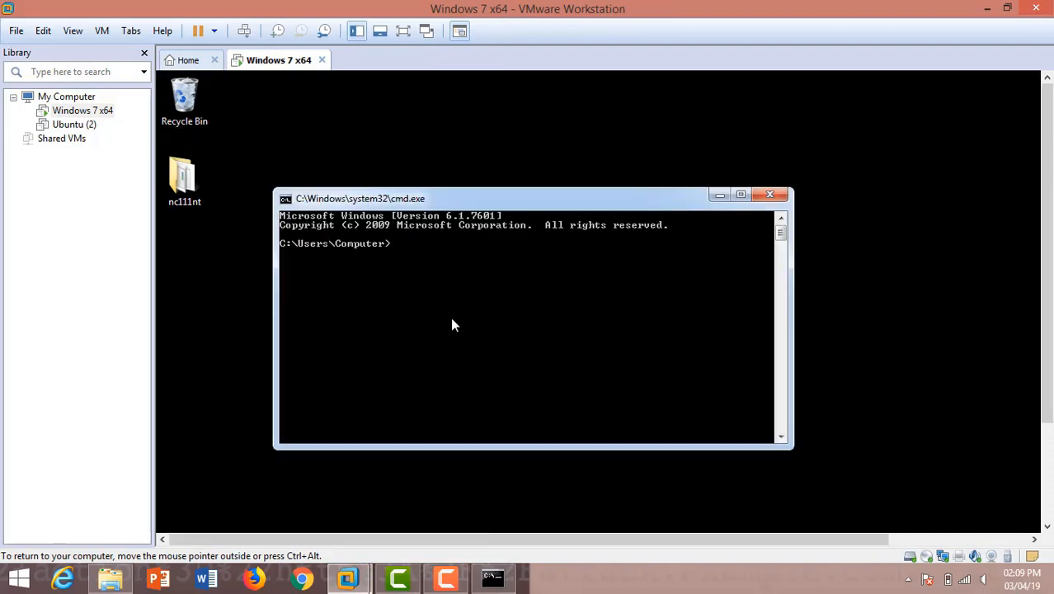
{"action": "type", "text": "n"}
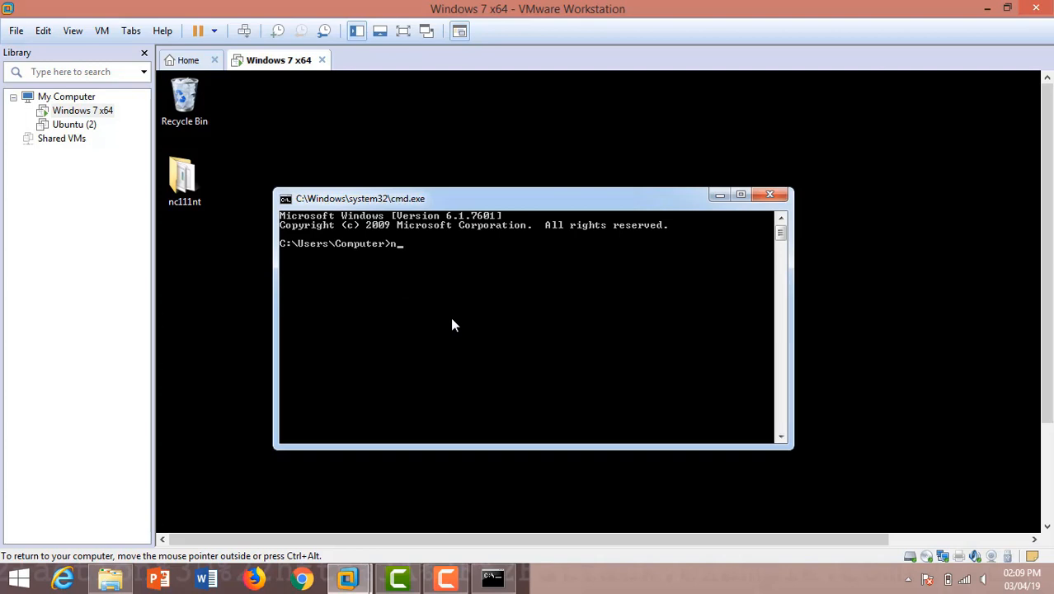
{"action": "key", "text": "Backspace"}
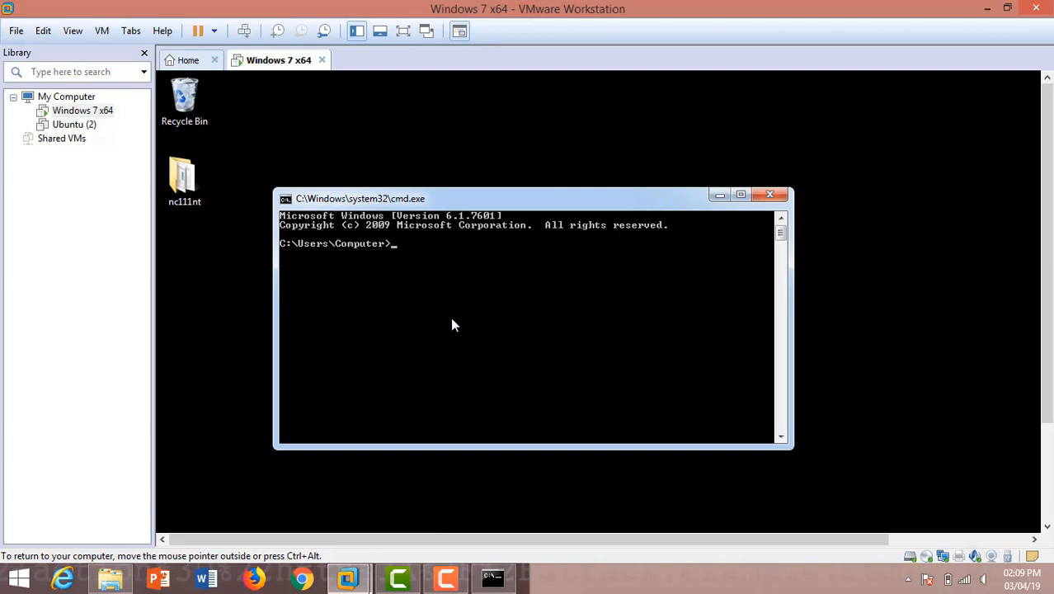
{"action": "type", "text": "cd D"}
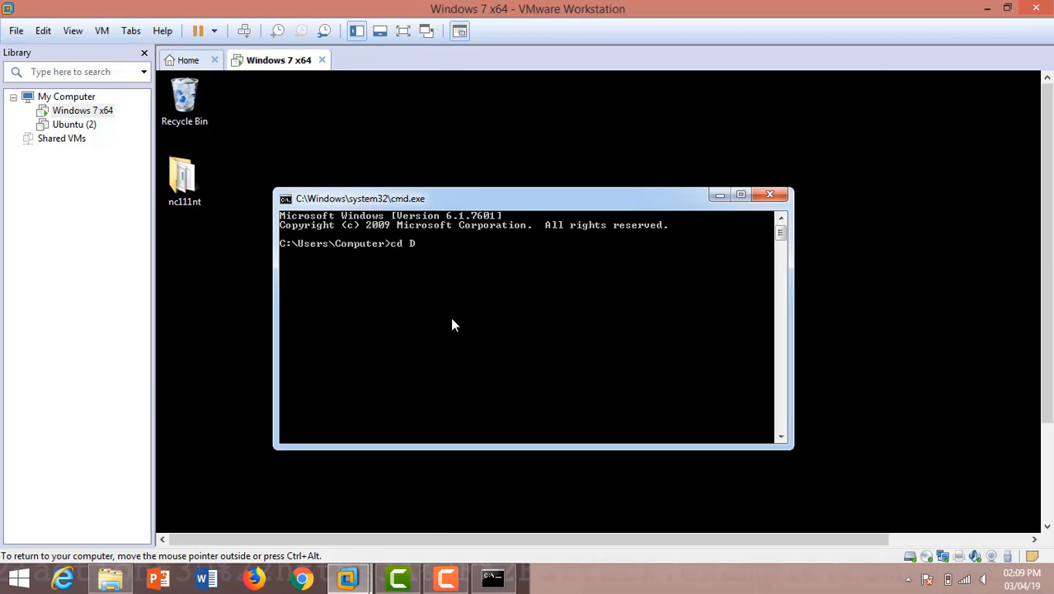
{"action": "type", "text": "esktop"}
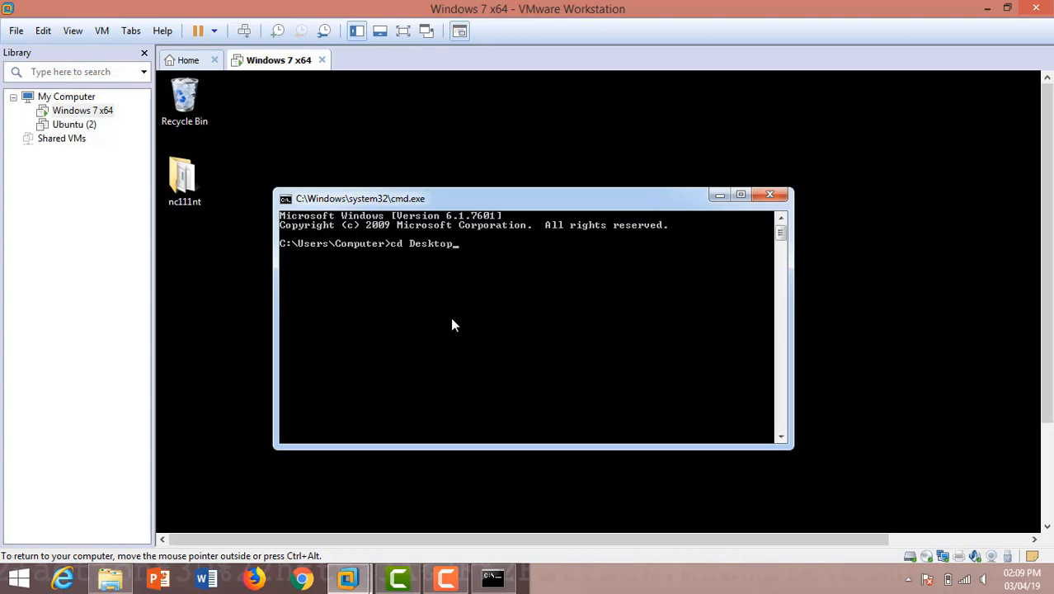
{"action": "key", "text": "Return"}
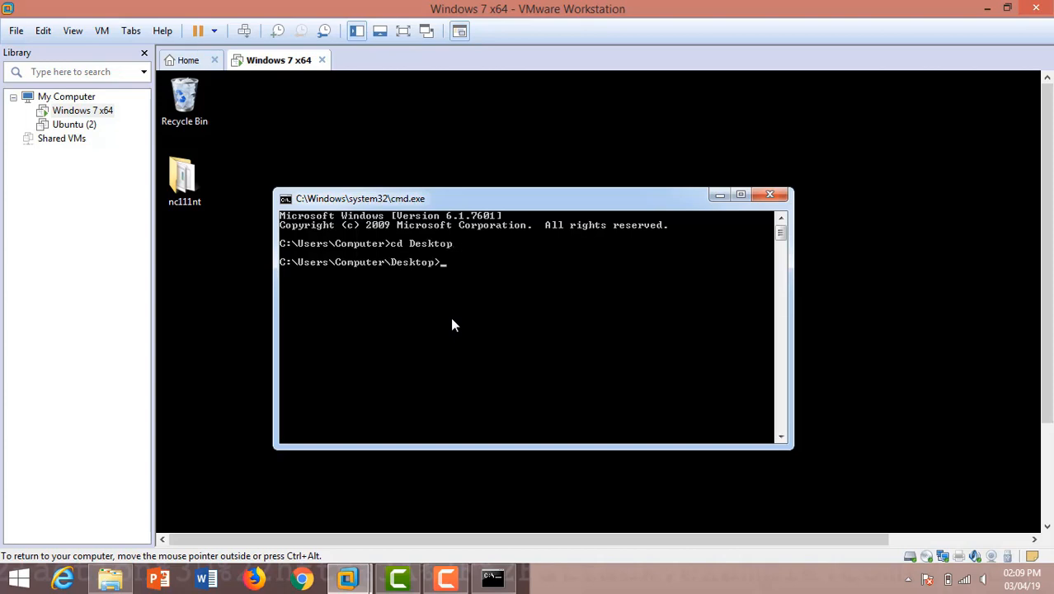
- Enter the nc111nt folder and start netcat awaiting its command line
{"action": "type", "text": "cd"}
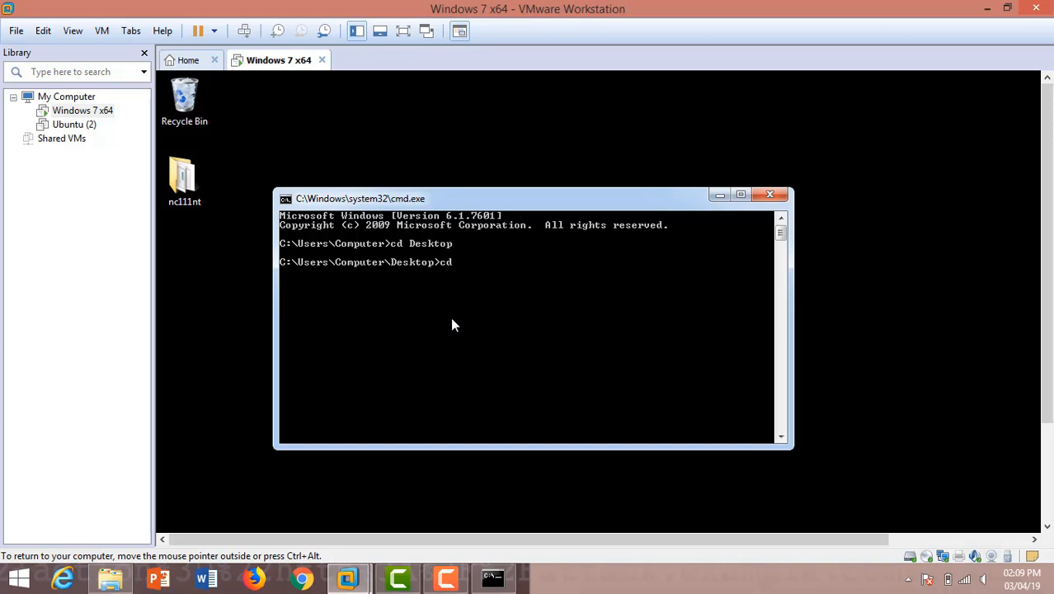
{"action": "type", "text": "nc111"}
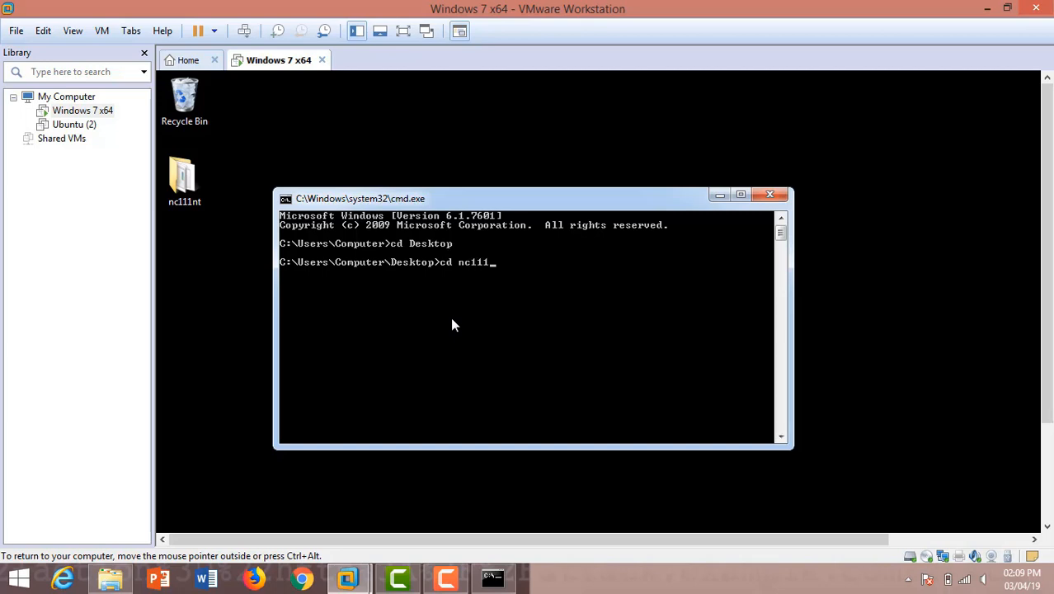
{"action": "key", "text": "Return"}
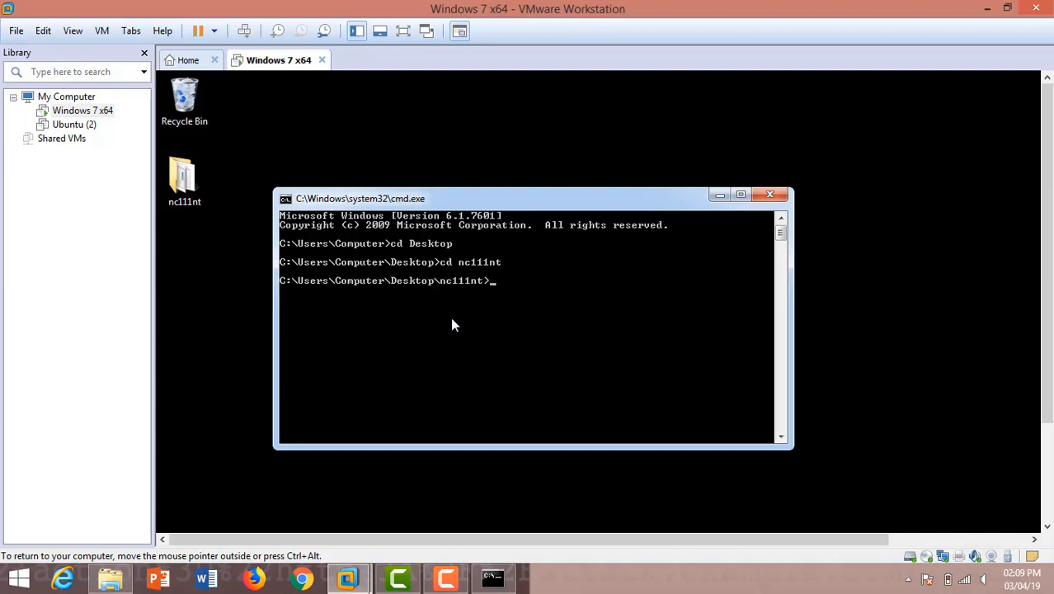
{"action": "key", "text": "Return"}
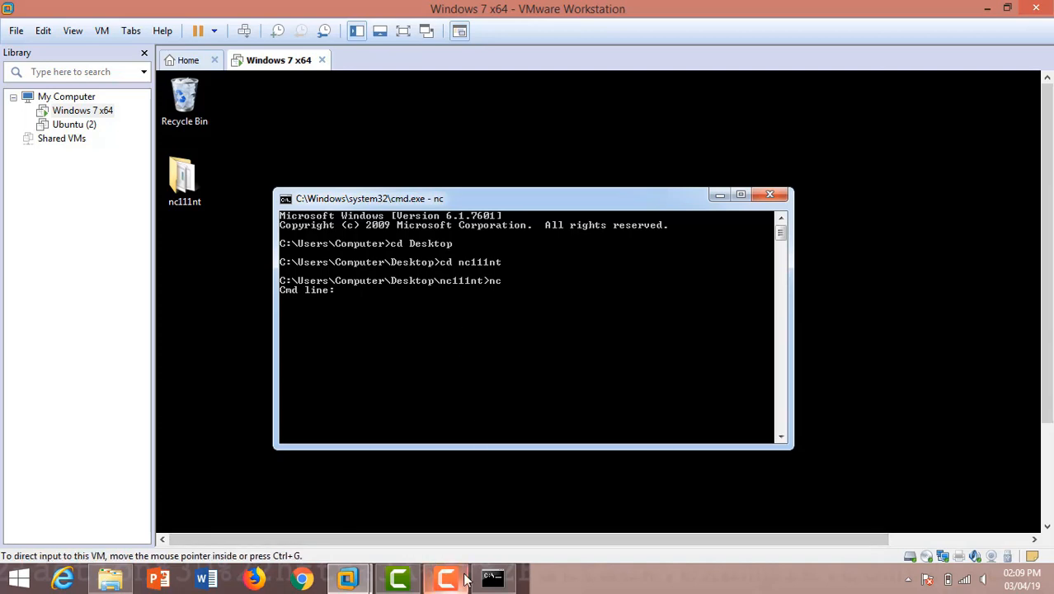
- Enter 'nc -l -p 31337' at the host netcat's Cmd line prompt
{"action": "left_click", "coordinate": [491, 577]}
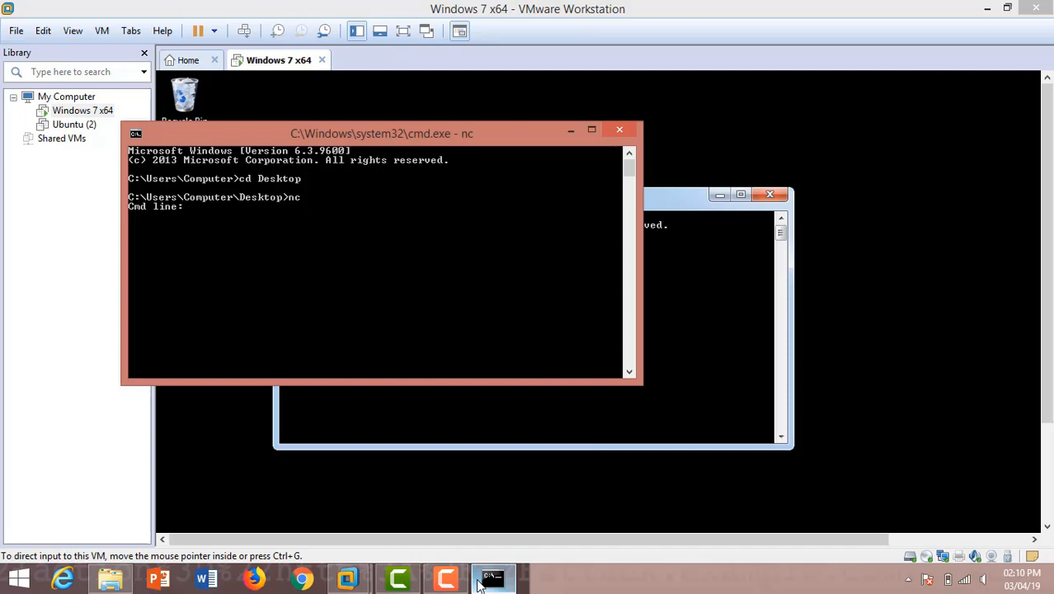
{"action": "mouse_move", "coordinate": [255, 258]}
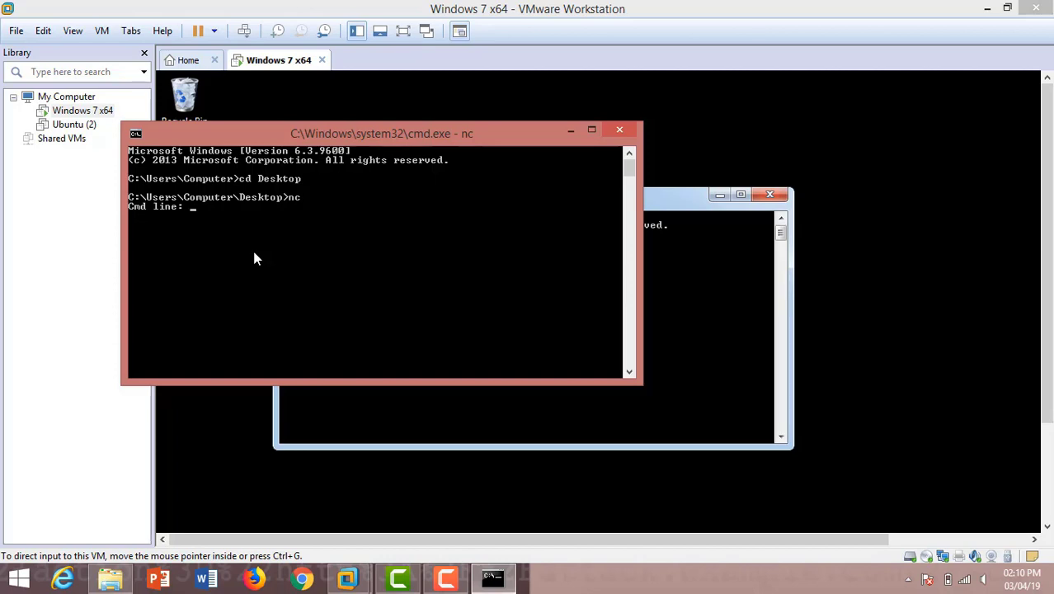
{"action": "type", "text": "nc"}
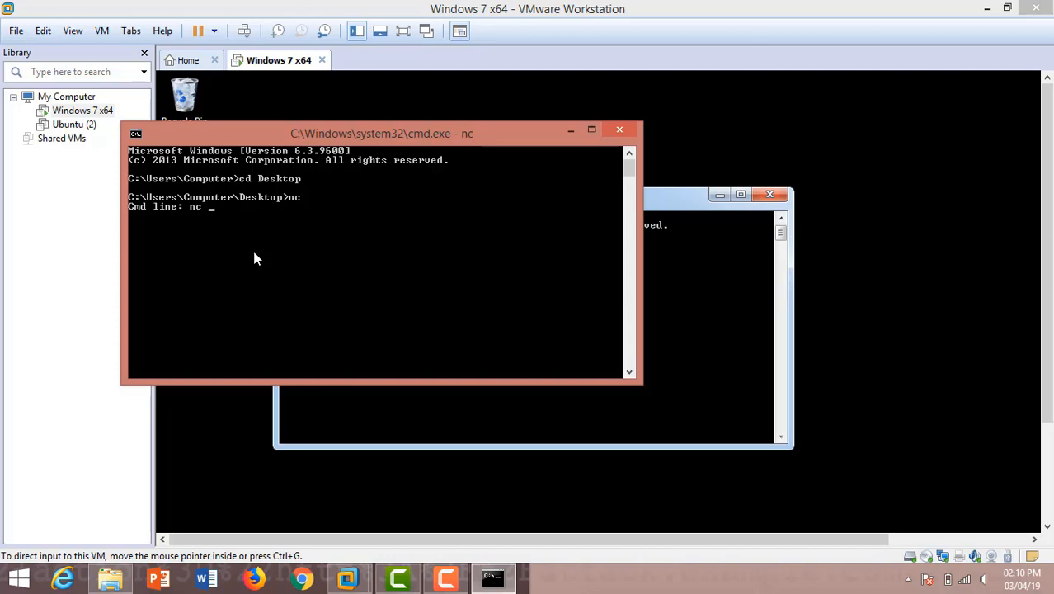
{"action": "type", "text": "-l"}
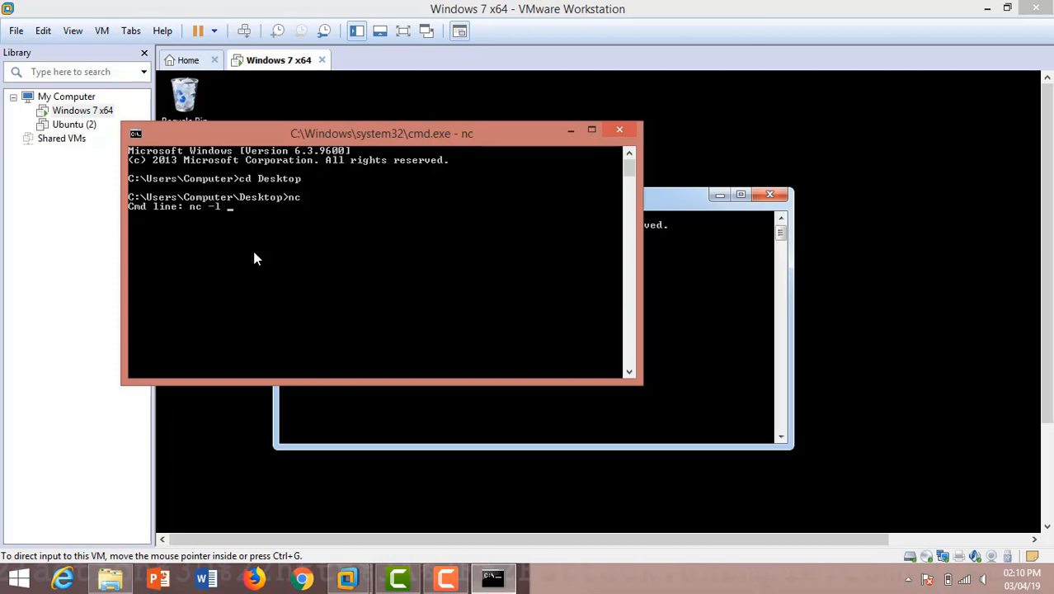
{"action": "type", "text": "-l"}
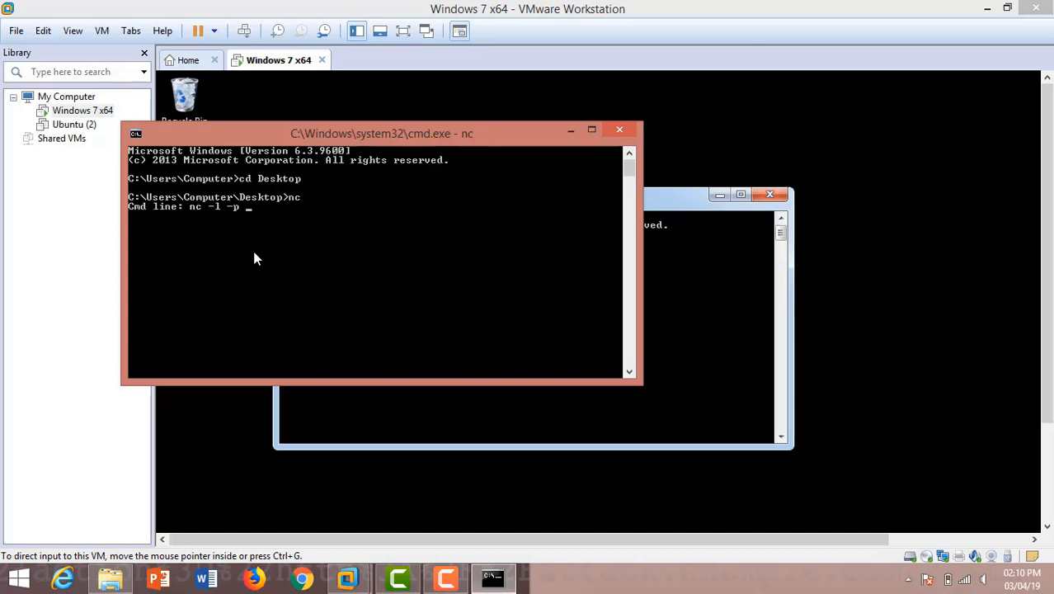
{"action": "type", "text": "313"}
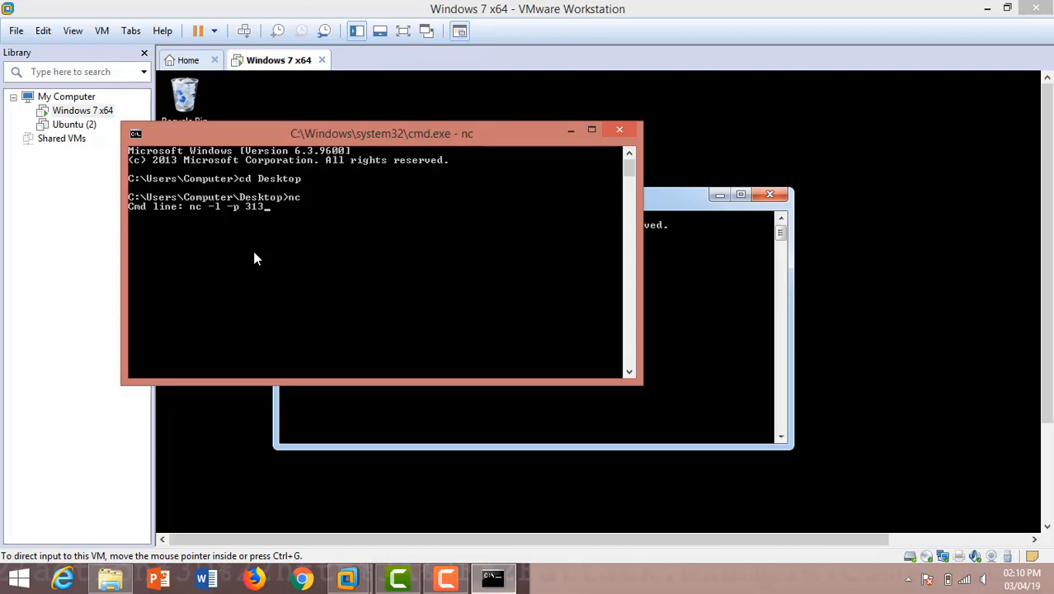
{"action": "type", "text": "37"}
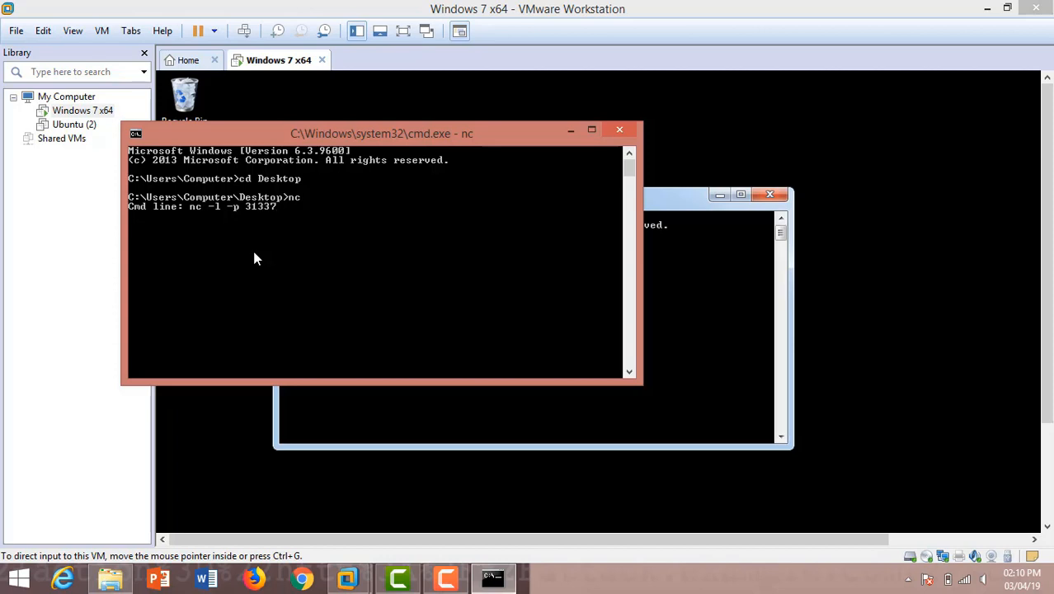
{"action": "mouse_move", "coordinate": [663, 340]}
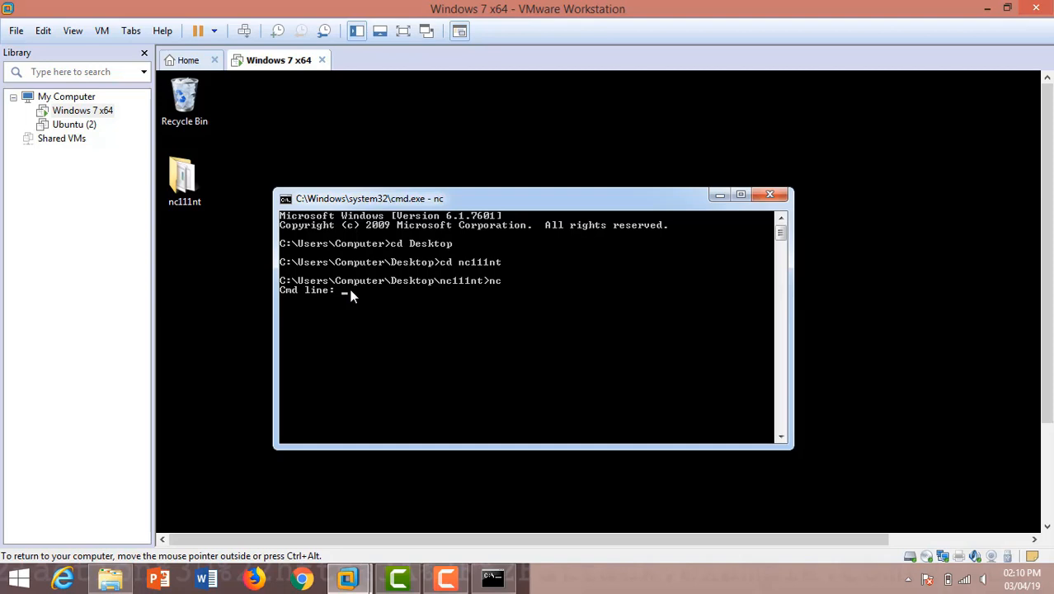
- Begin the guest's netcat command with 'nc' and bring the host listener console forward
{"action": "type", "text": "nc"}
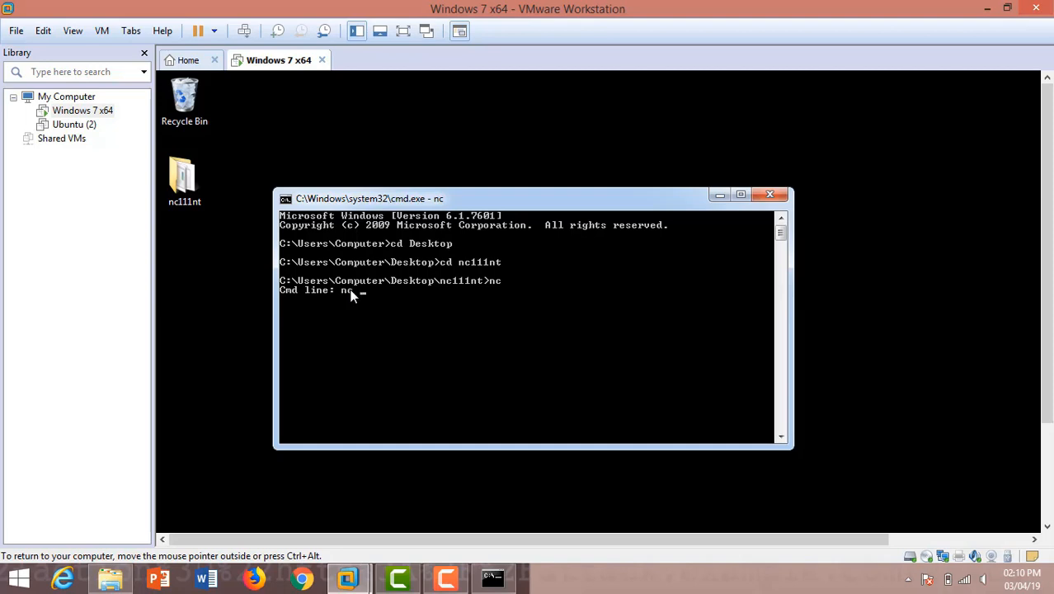
{"action": "mouse_move", "coordinate": [551, 581]}
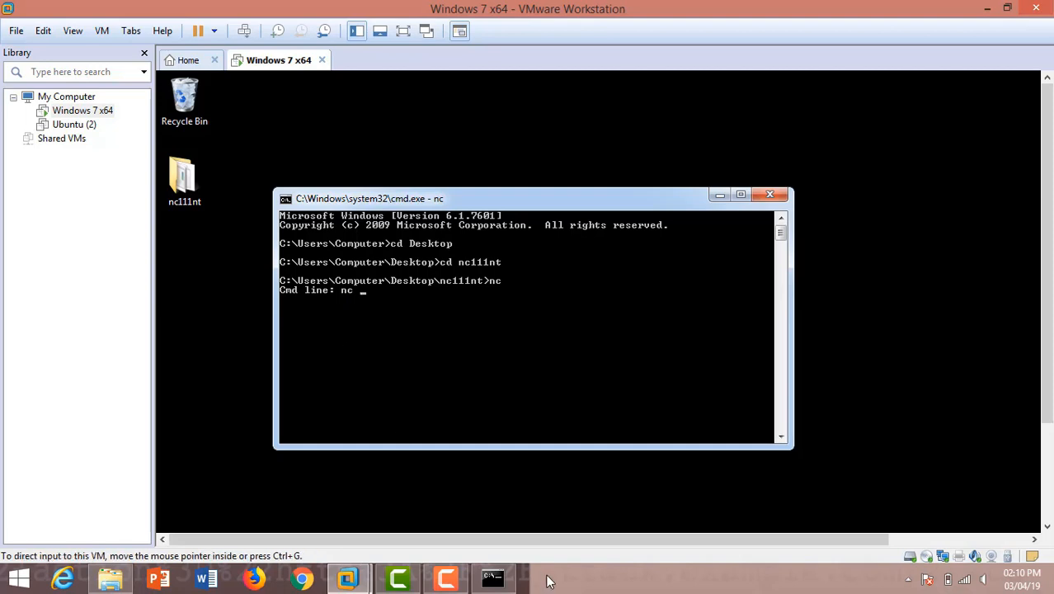
{"action": "mouse_move", "coordinate": [491, 577]}
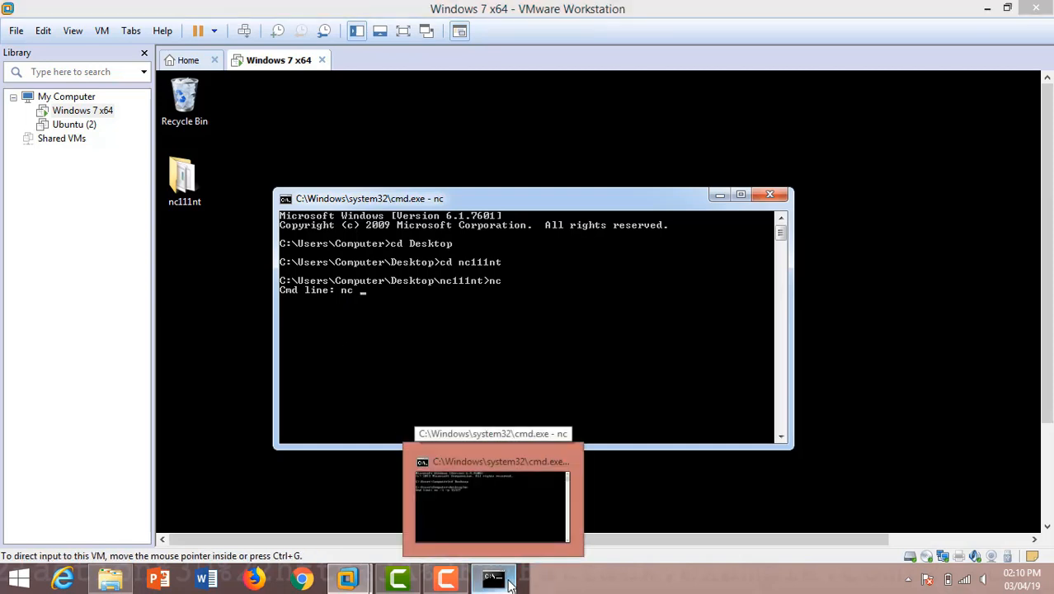
{"action": "left_click", "coordinate": [491, 503]}
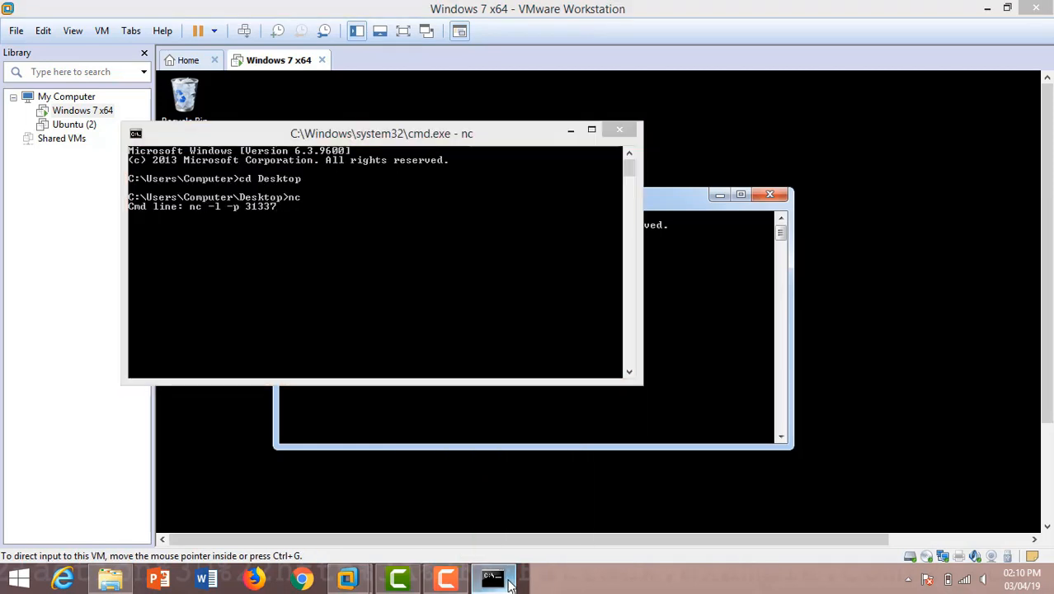
- Run ipconfig on the host and locate the WiFi IPv4 address 192.168.43.111
{"action": "left_click", "coordinate": [491, 577]}
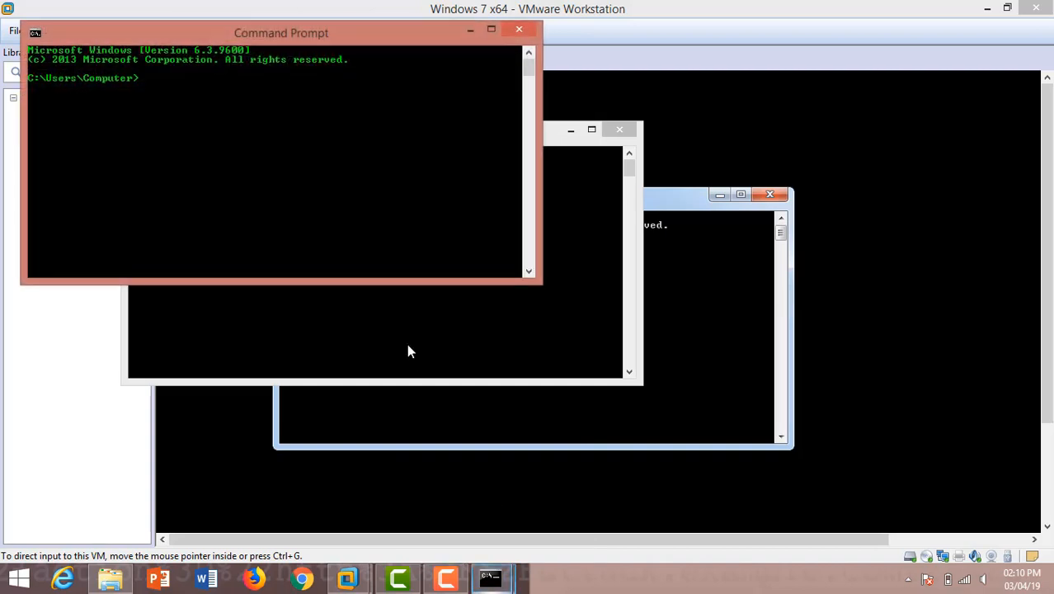
{"action": "type", "text": "ip"}
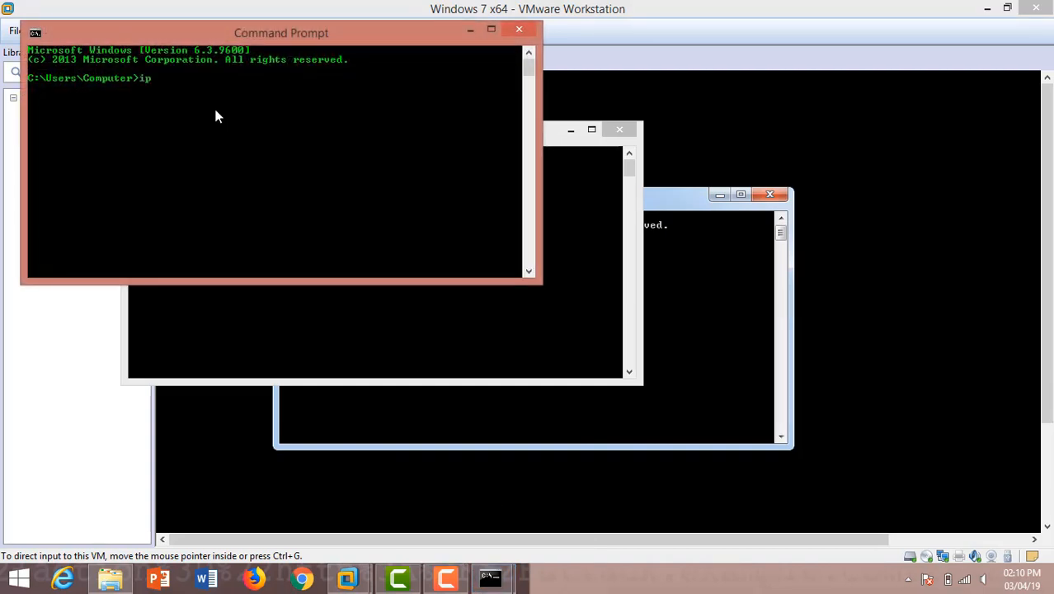
{"action": "type", "text": "config"}
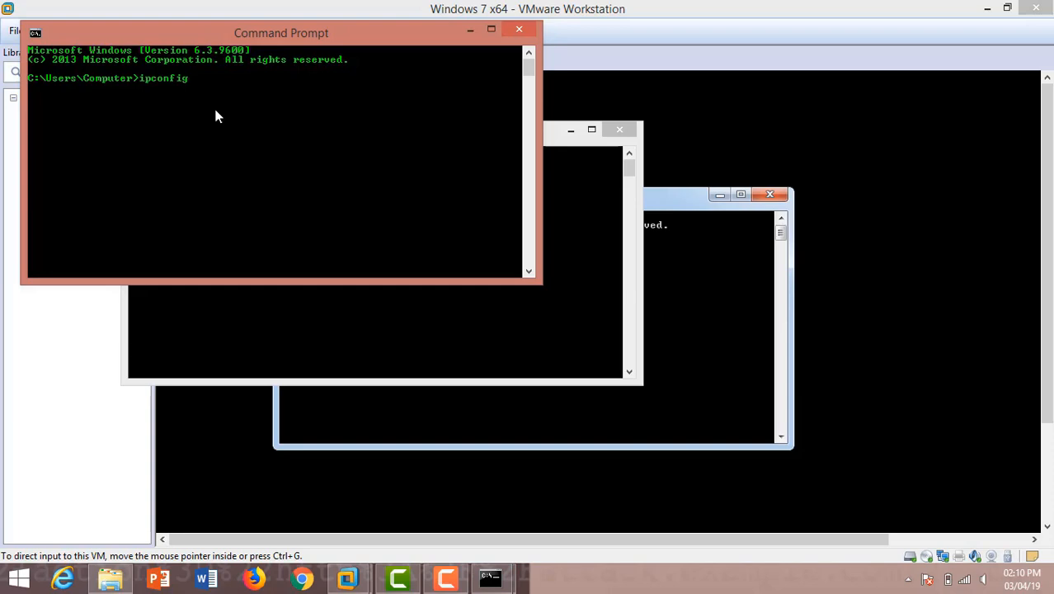
{"action": "key", "text": "Return"}
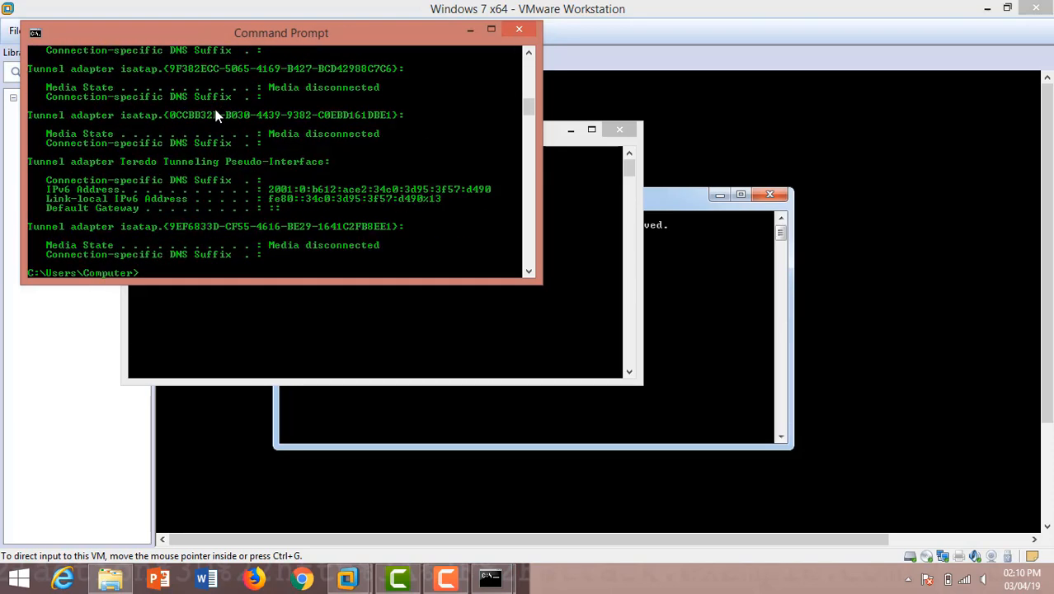
{"action": "scroll", "scroll_direction": "up", "scroll_amount": 3}
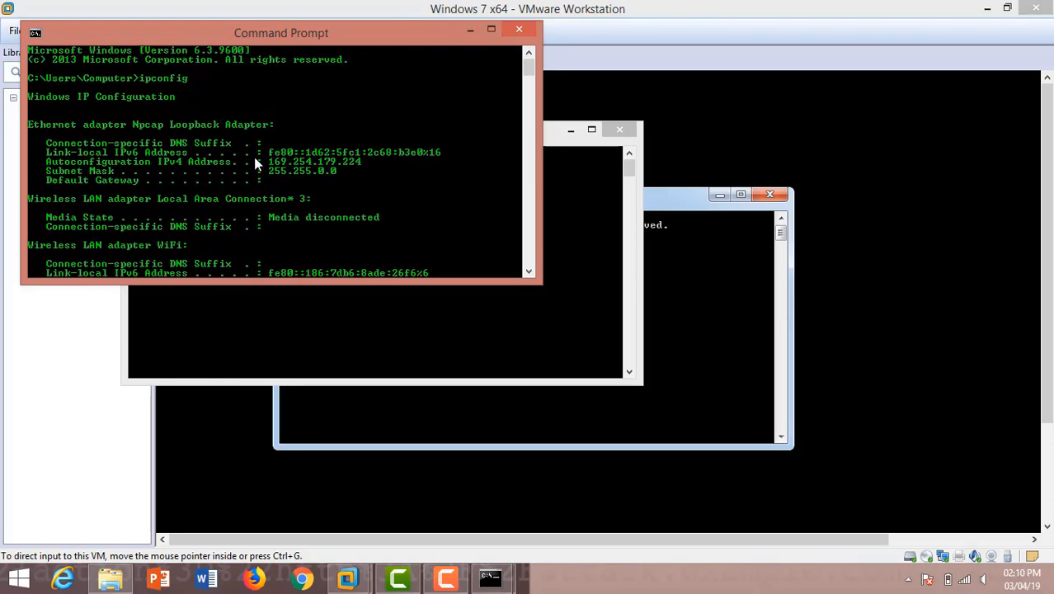
{"action": "scroll", "scroll_direction": "down", "scroll_amount": 3}
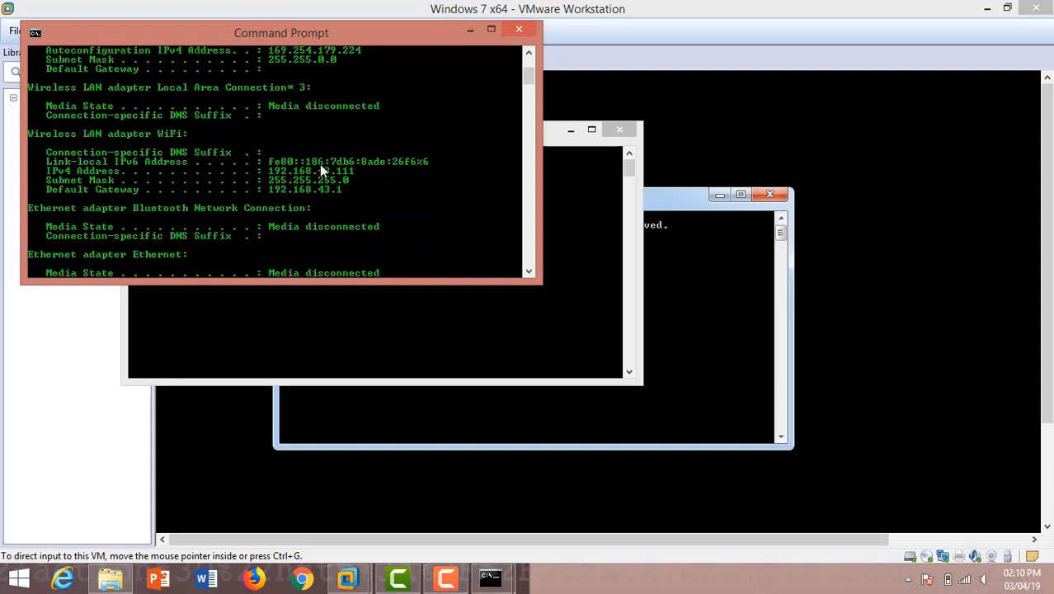
{"action": "mouse_move", "coordinate": [445, 172]}
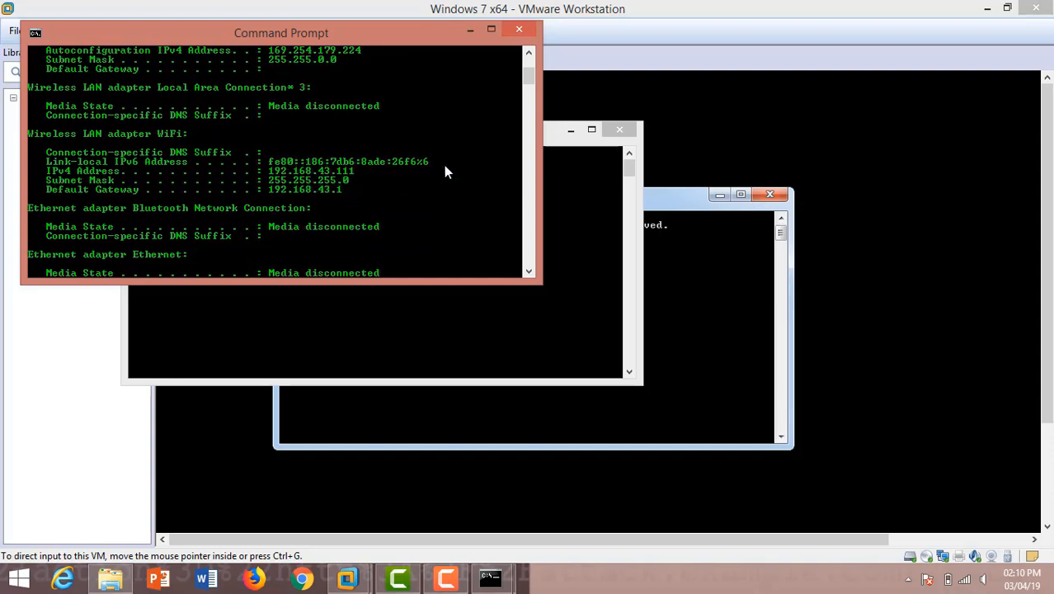
{"action": "mouse_move", "coordinate": [284, 195]}
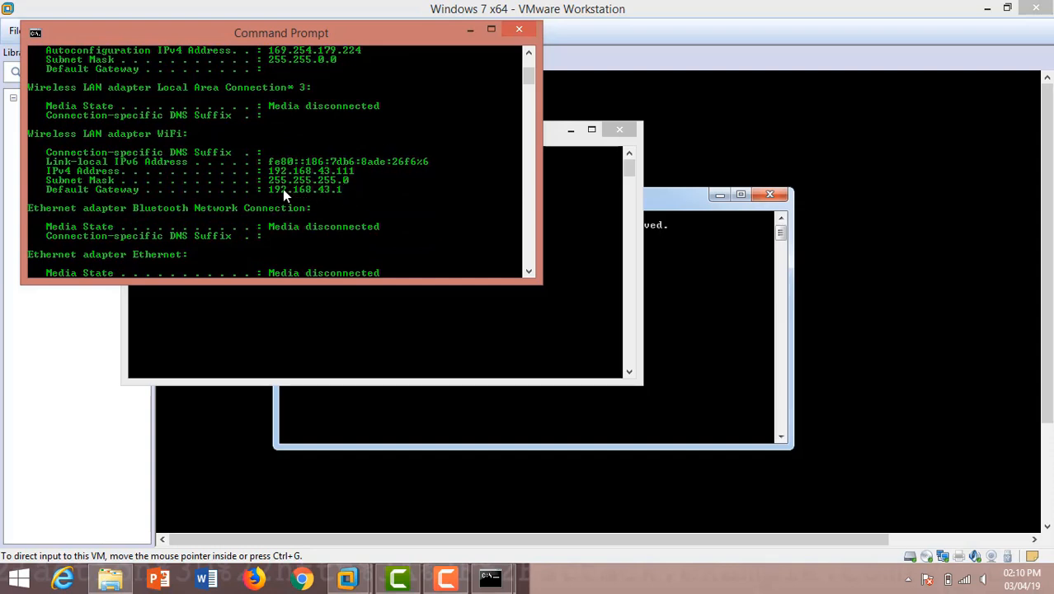
{"action": "mouse_move", "coordinate": [323, 178]}
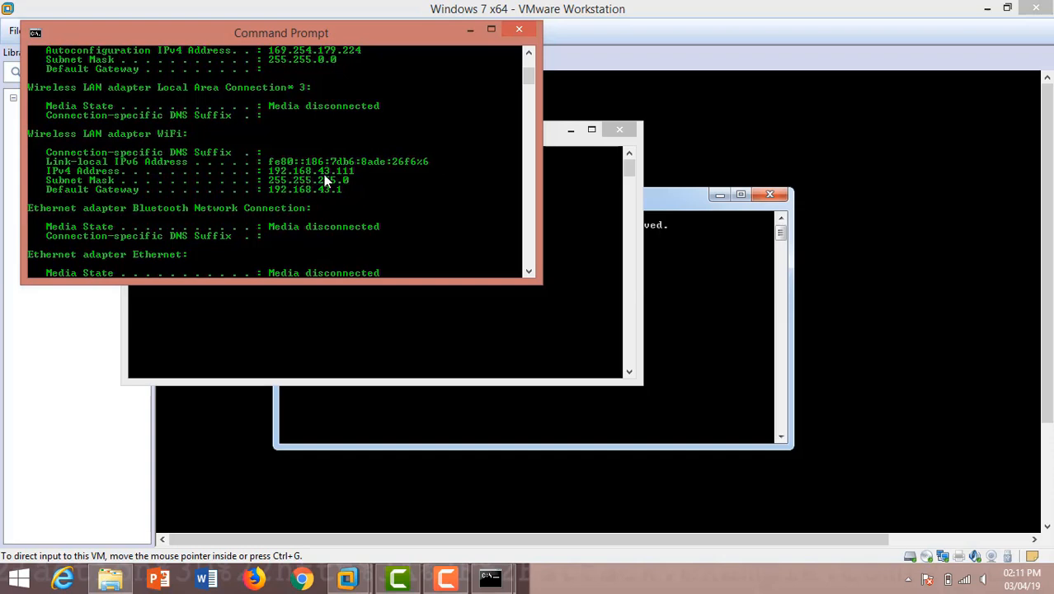
{"action": "mouse_move", "coordinate": [511, 112]}
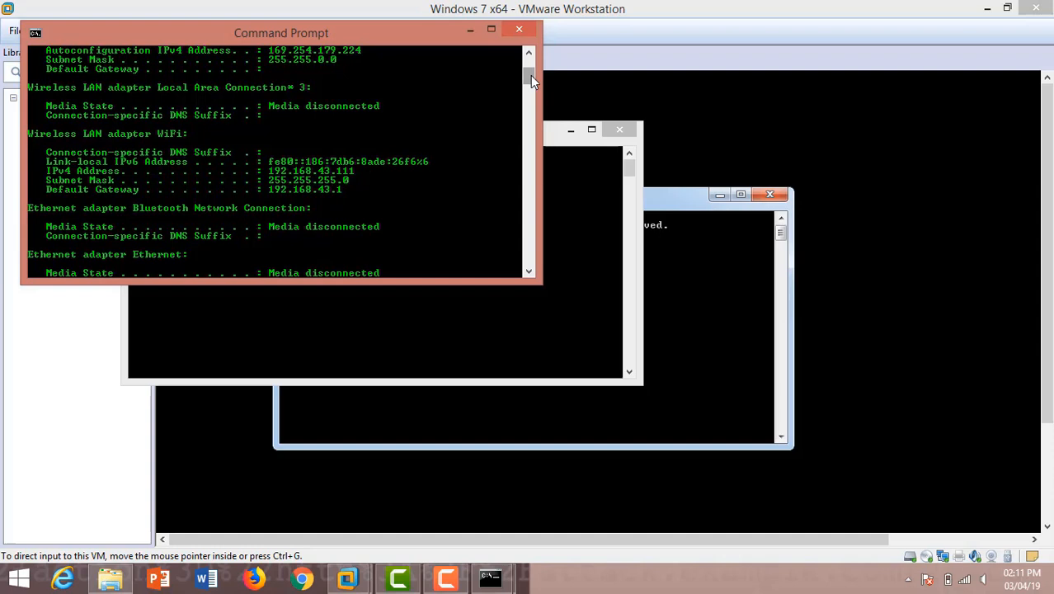
{"action": "scroll", "scroll_direction": "up", "scroll_amount": 3}
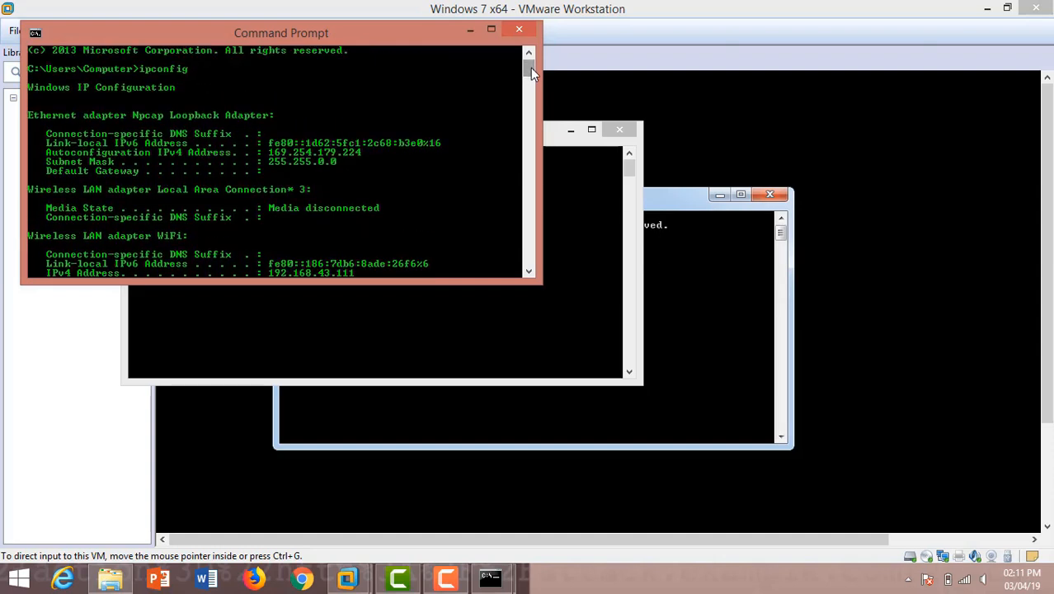
{"action": "mouse_move", "coordinate": [475, 158]}
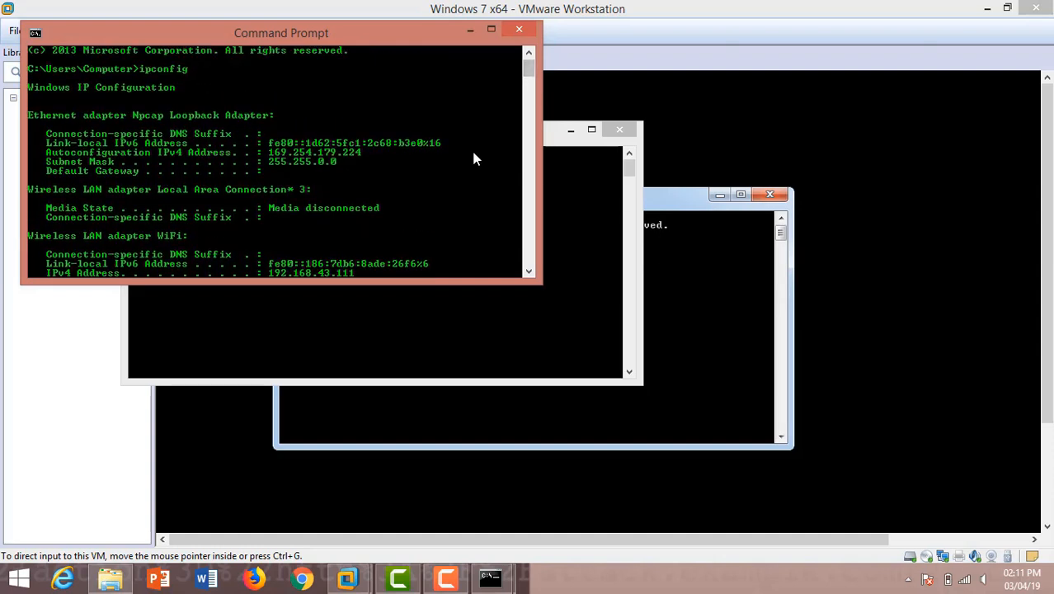
{"action": "mouse_move", "coordinate": [590, 336]}
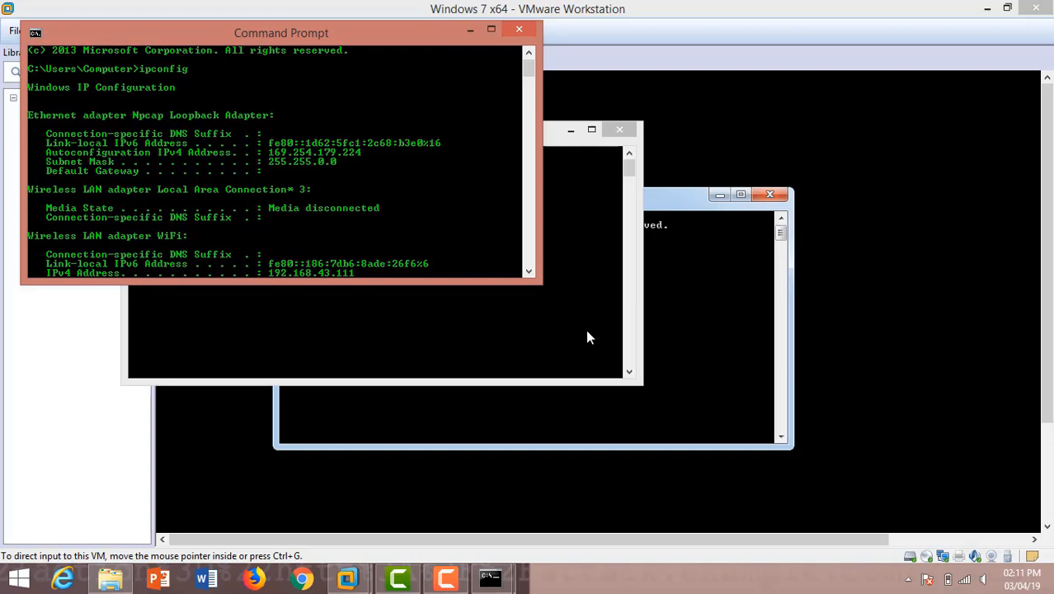
{"action": "mouse_move", "coordinate": [699, 327]}
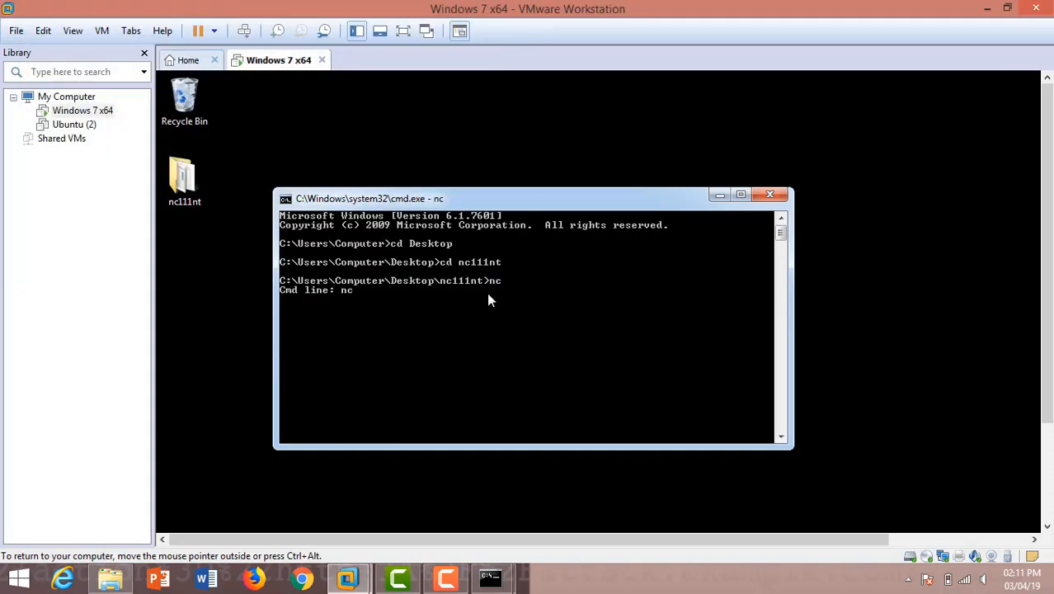
- Enter the host address 192.168.43.11 and port 31337 as the guest netcat's target
{"action": "type", "text": "192.168."}
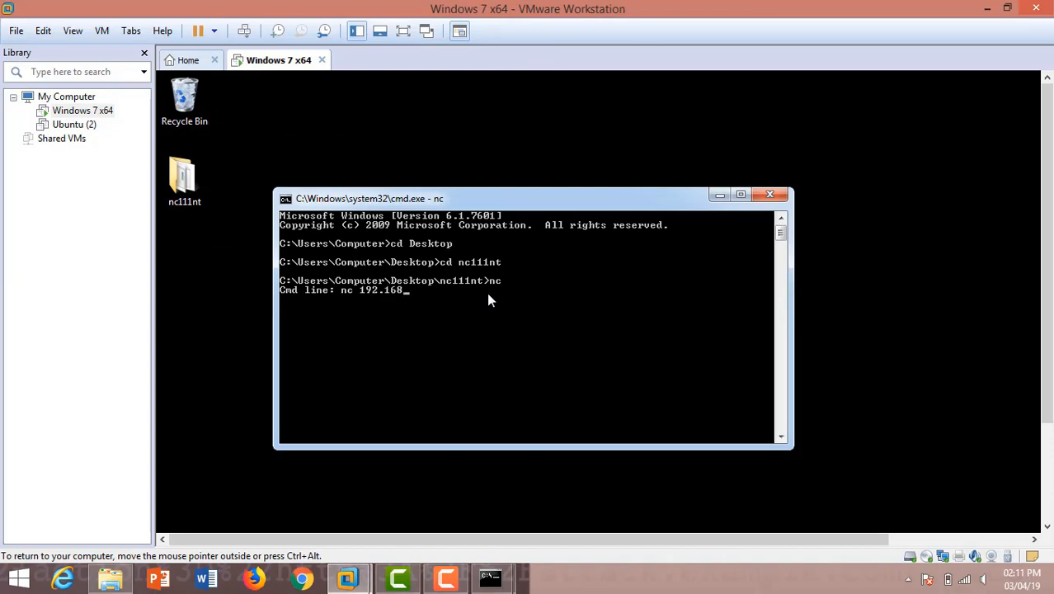
{"action": "type", "text": "43."}
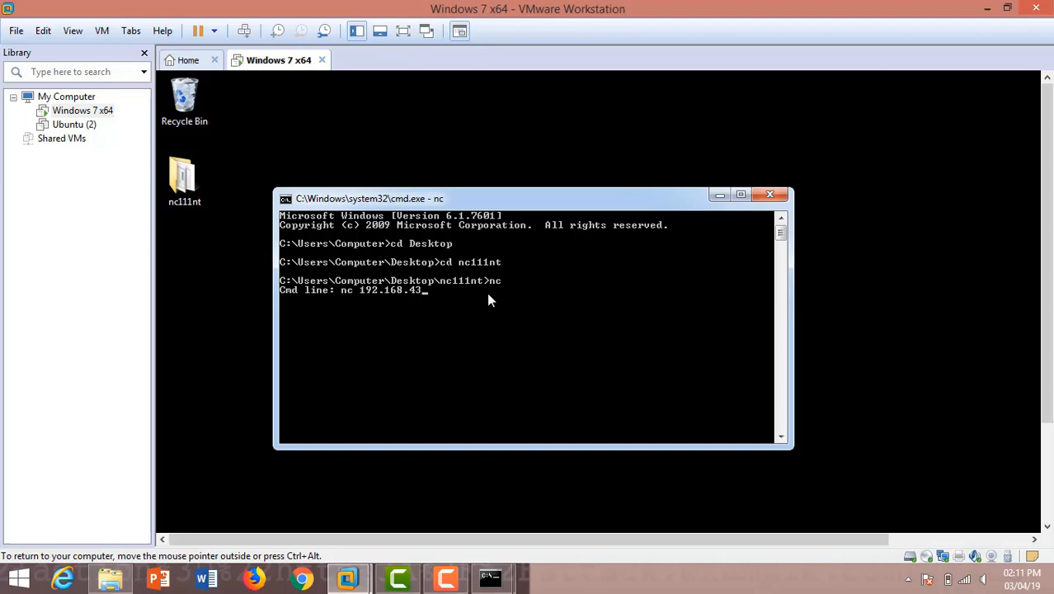
{"action": "type", "text": "11"}
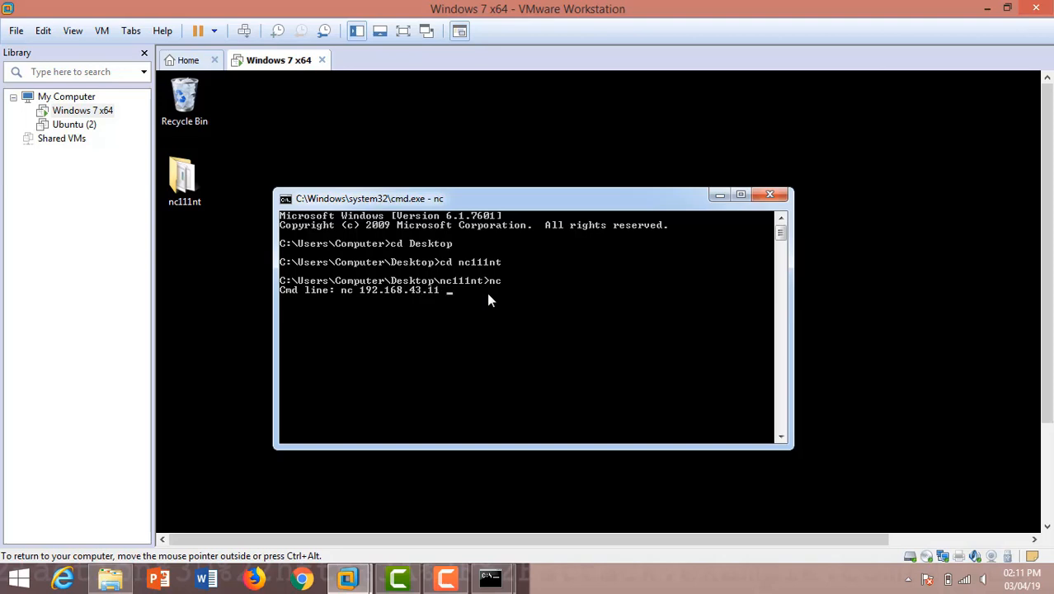
{"action": "type", "text": "31"}
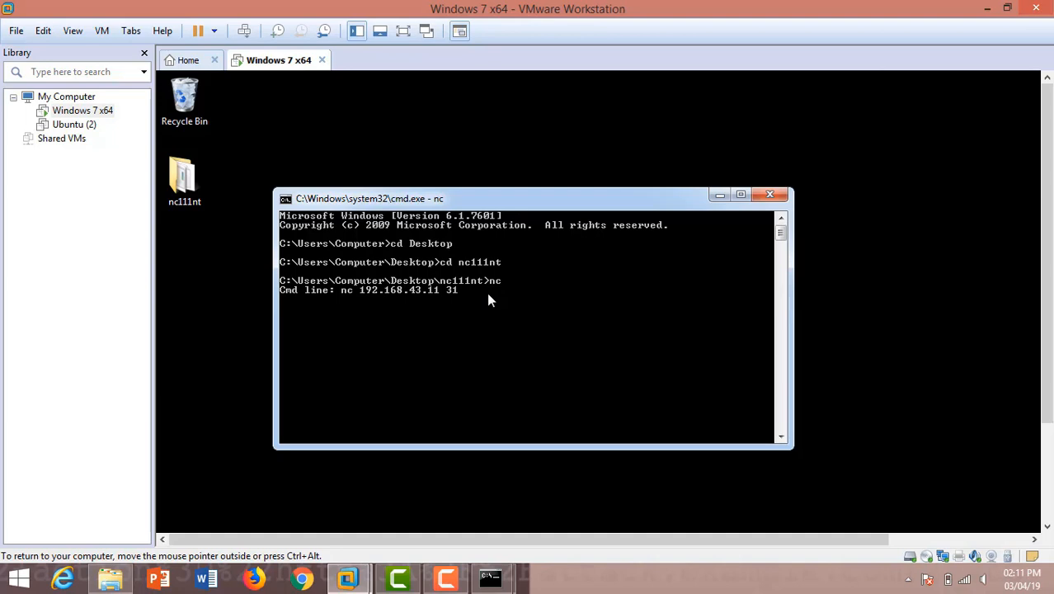
{"action": "type", "text": "337"}
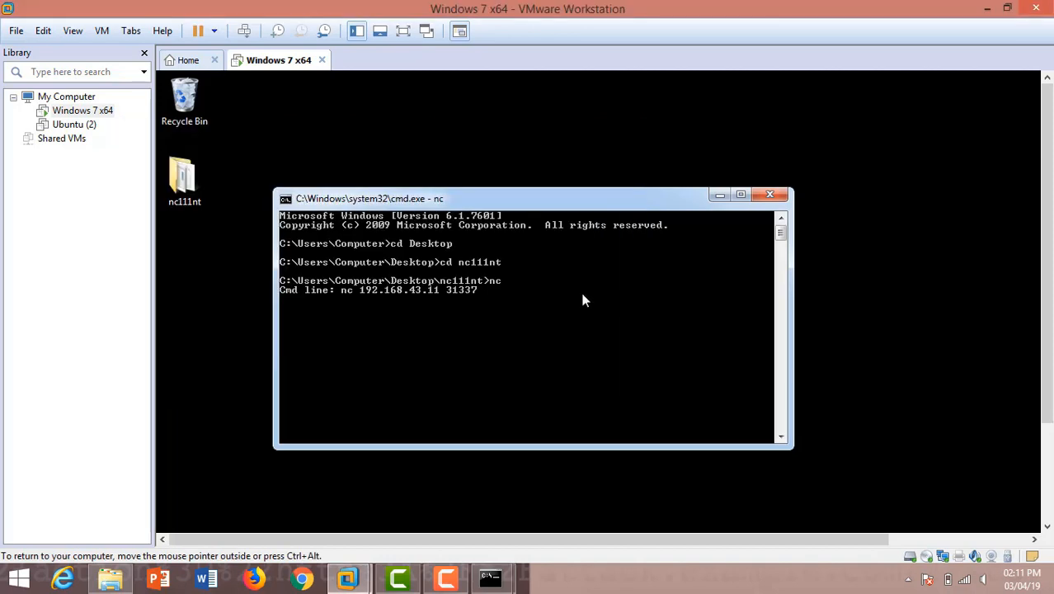
{"action": "mouse_move", "coordinate": [556, 419]}
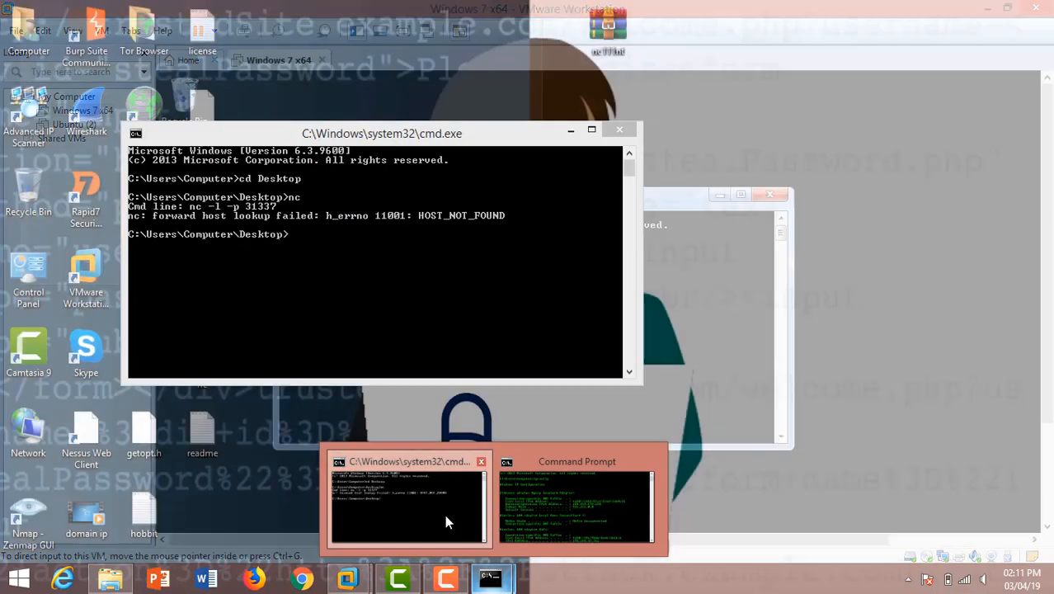
- Run 'nc -l -p 31337' again so the host listens for a connection on port 31337
{"action": "left_click", "coordinate": [409, 498]}
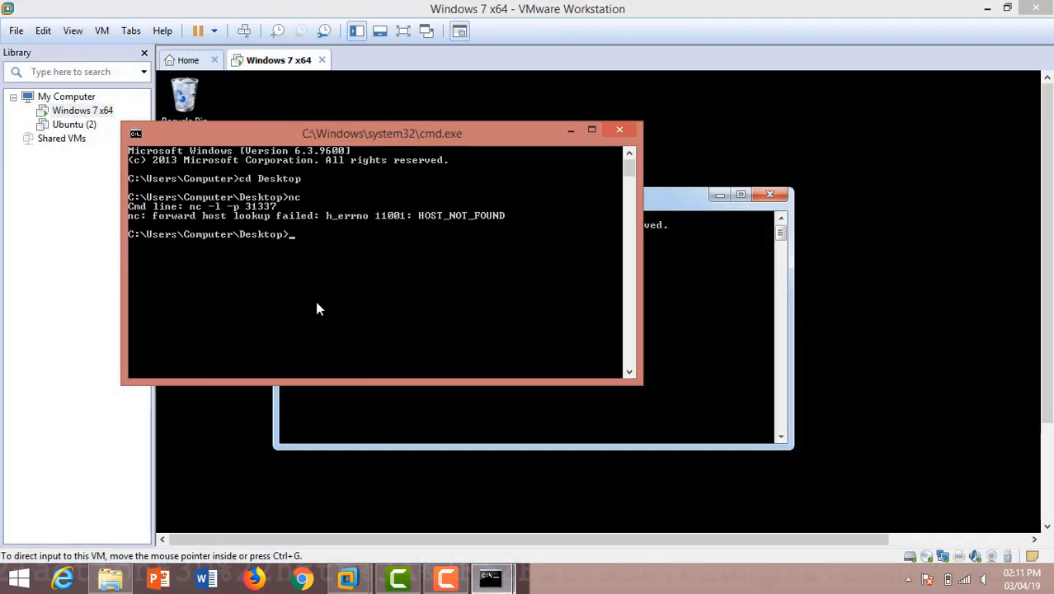
{"action": "type", "text": "nc"}
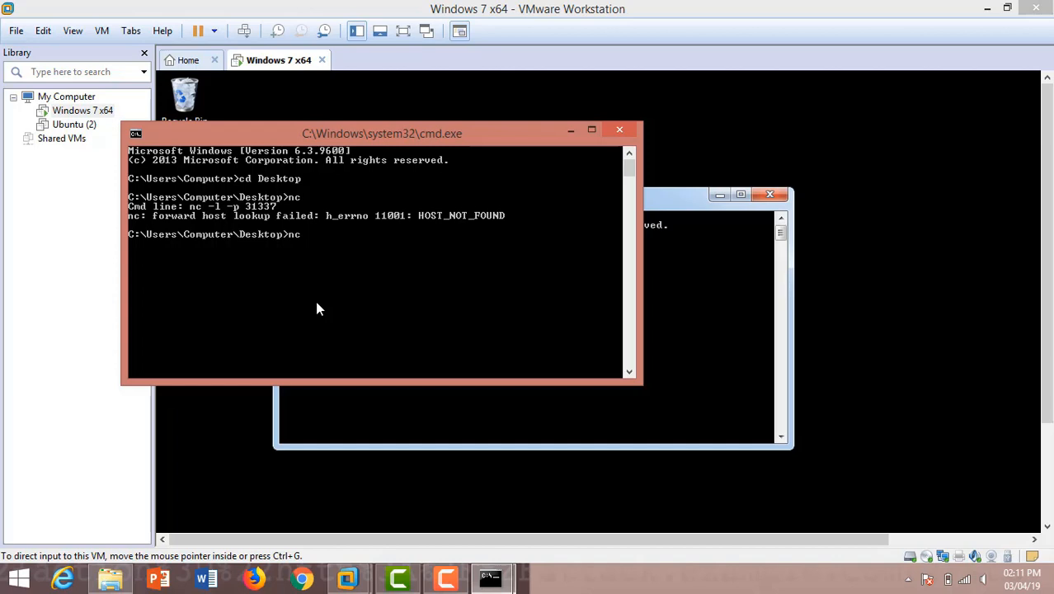
{"action": "type", "text": "-l"}
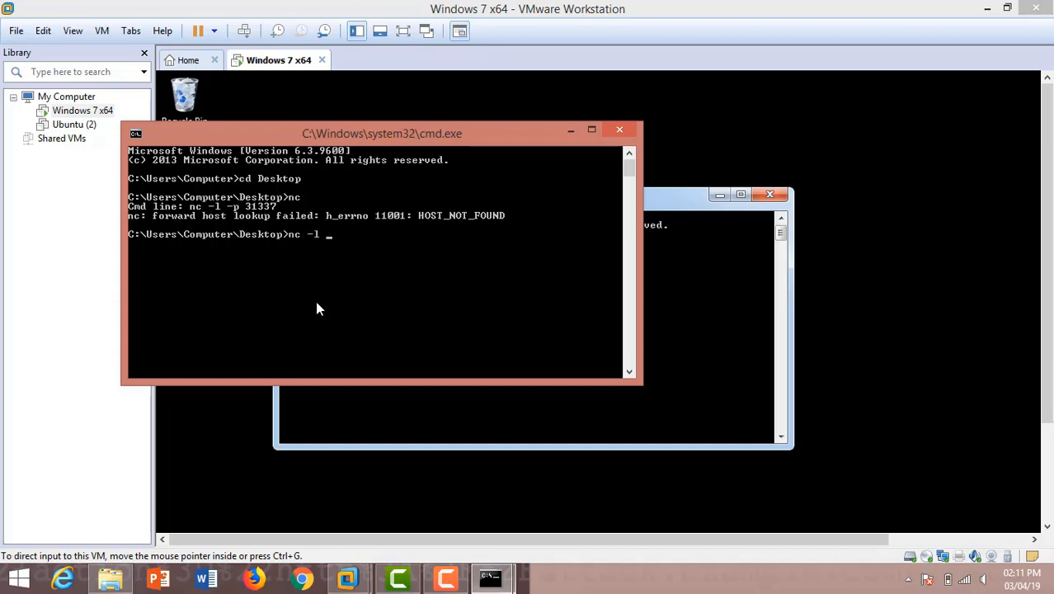
{"action": "type", "text": "-p"}
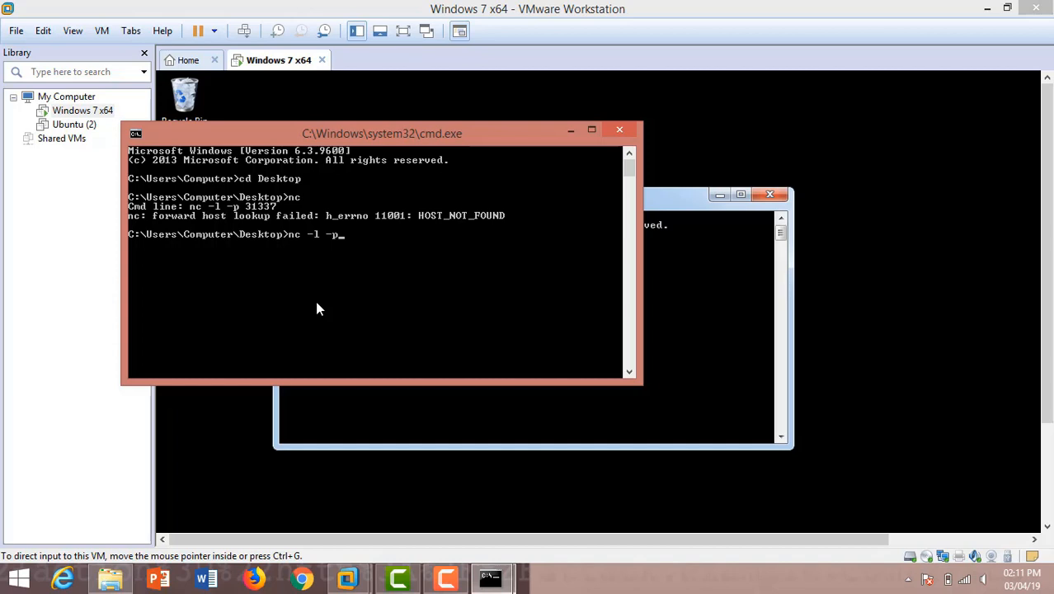
{"action": "type", "text": "3"}
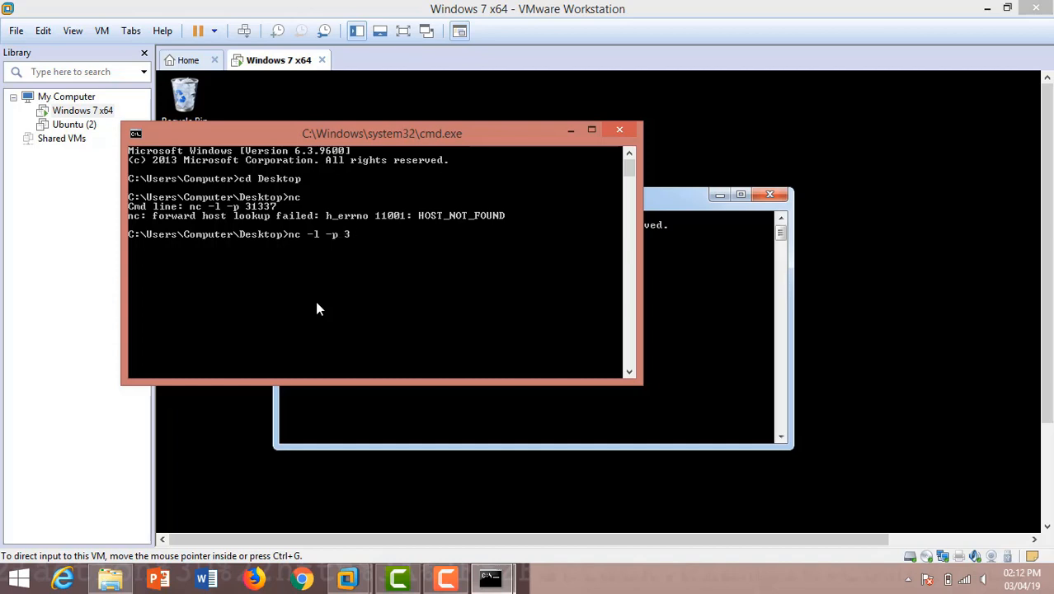
{"action": "type", "text": "1337"}
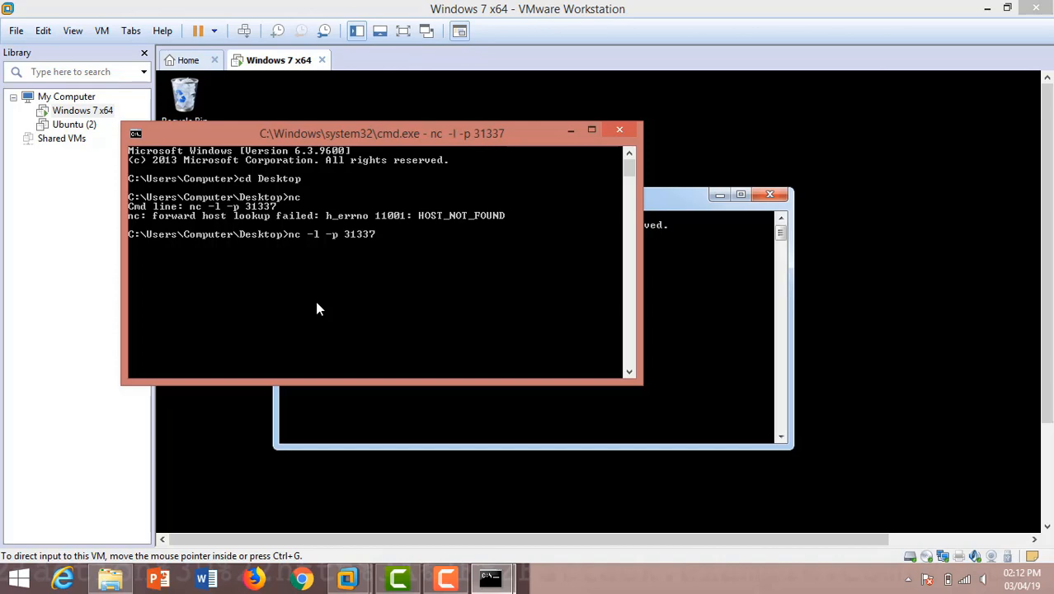
{"action": "key", "text": "Return"}
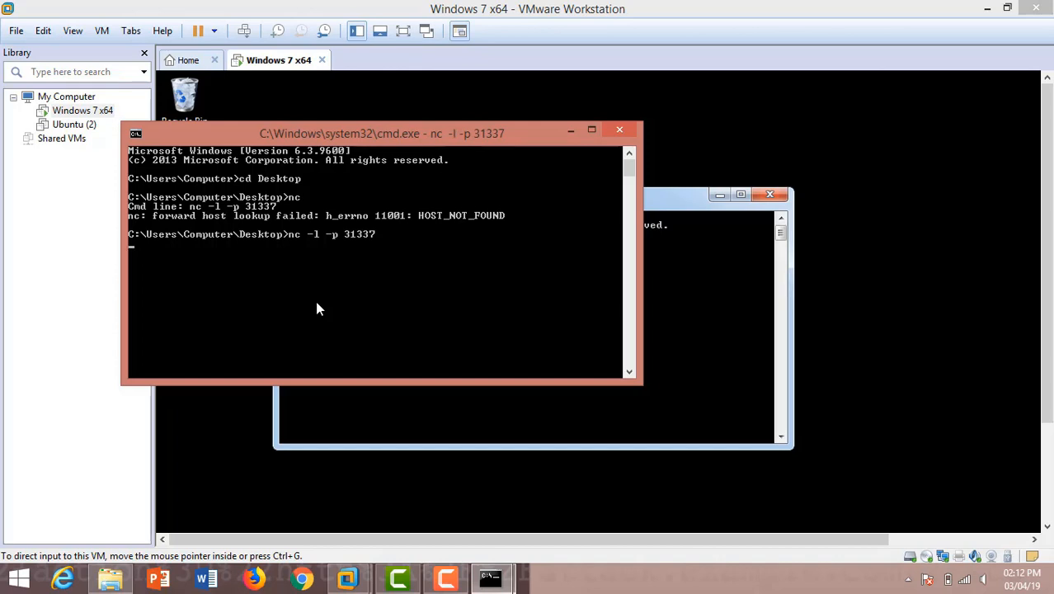
{"action": "left_click_drag", "start_coordinate": [379, 132], "coordinate": [321, 106]}
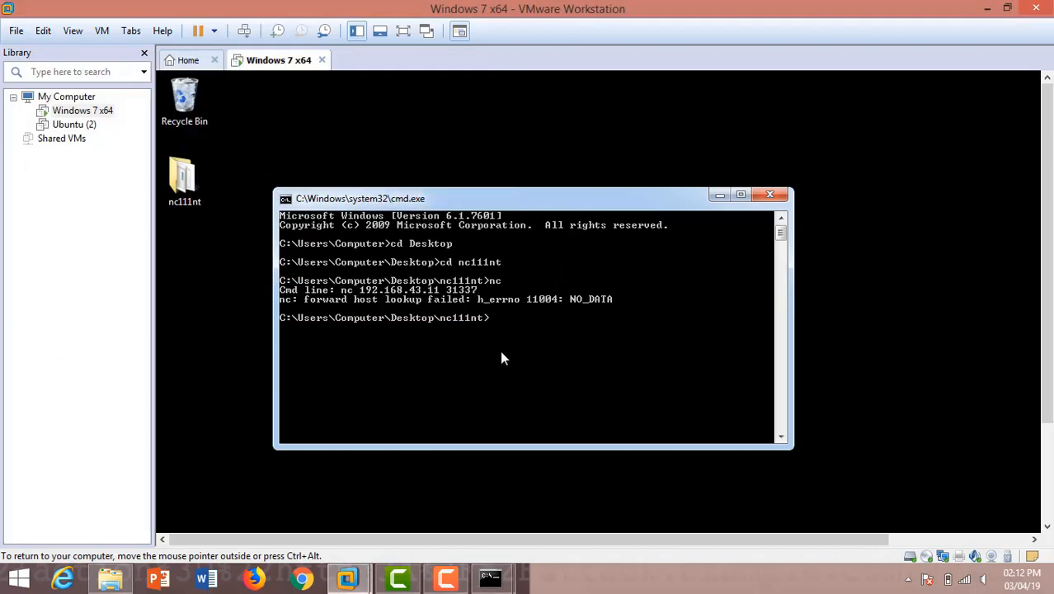
- Erase the mistakenly retyped 'cd nc111nt' command in the guest console
{"action": "type", "text": "nc"}
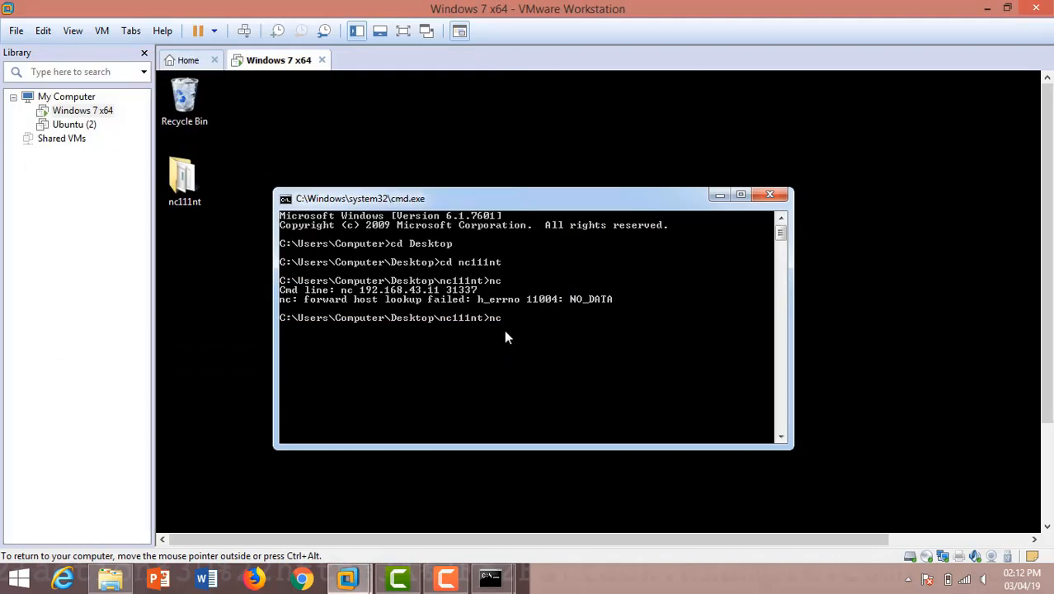
{"action": "type", "text": "cd nc111nt"}
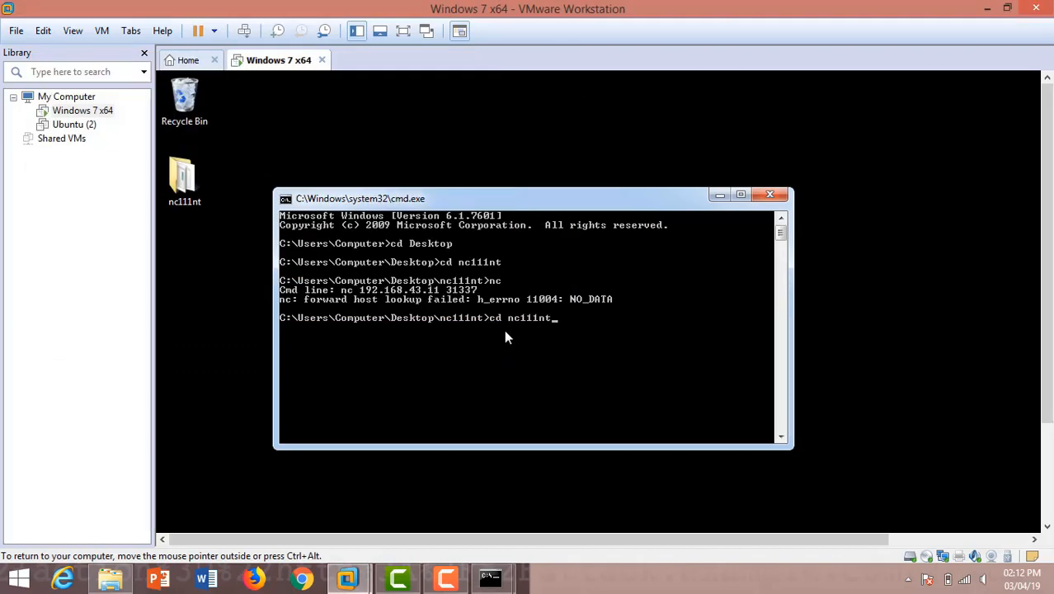
{"action": "key", "text": "BackSpace"}
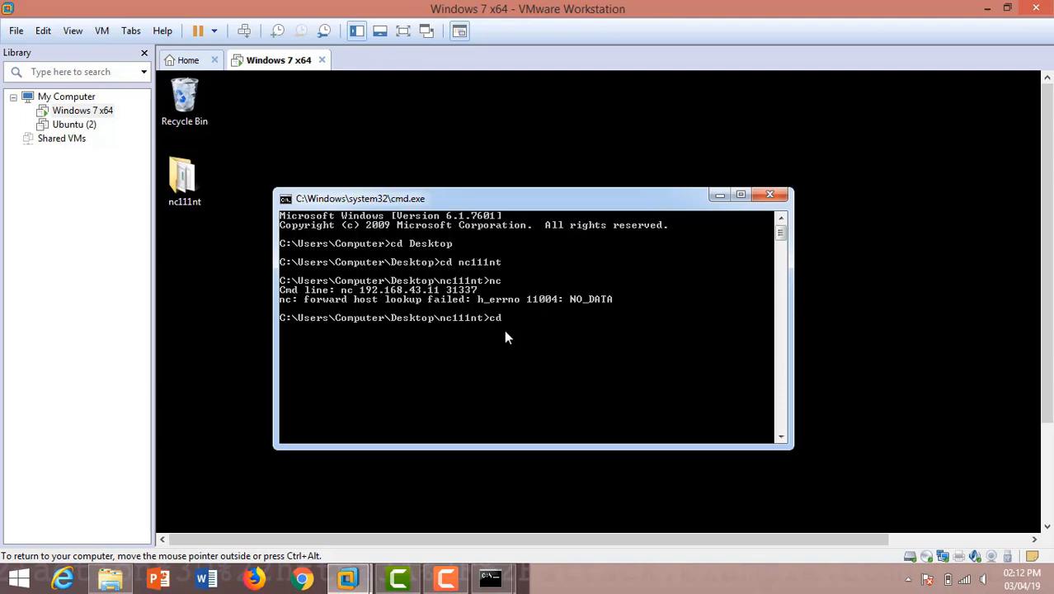
{"action": "key", "text": "backspace"}
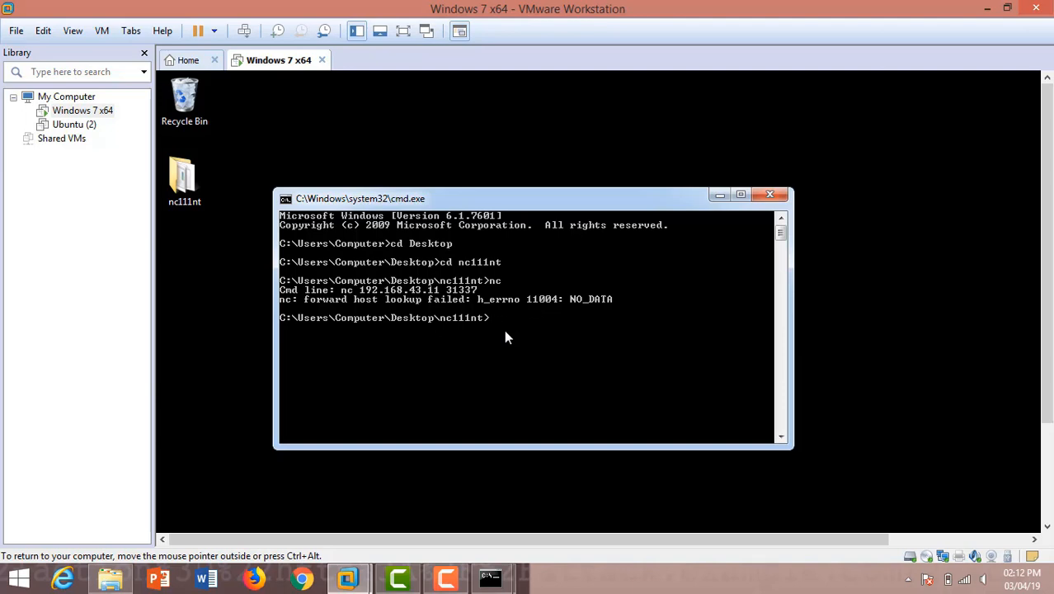
- Run 'nc 192.168.43.111 31337' so the guest connects to the host listener
{"action": "type", "text": "nc"}
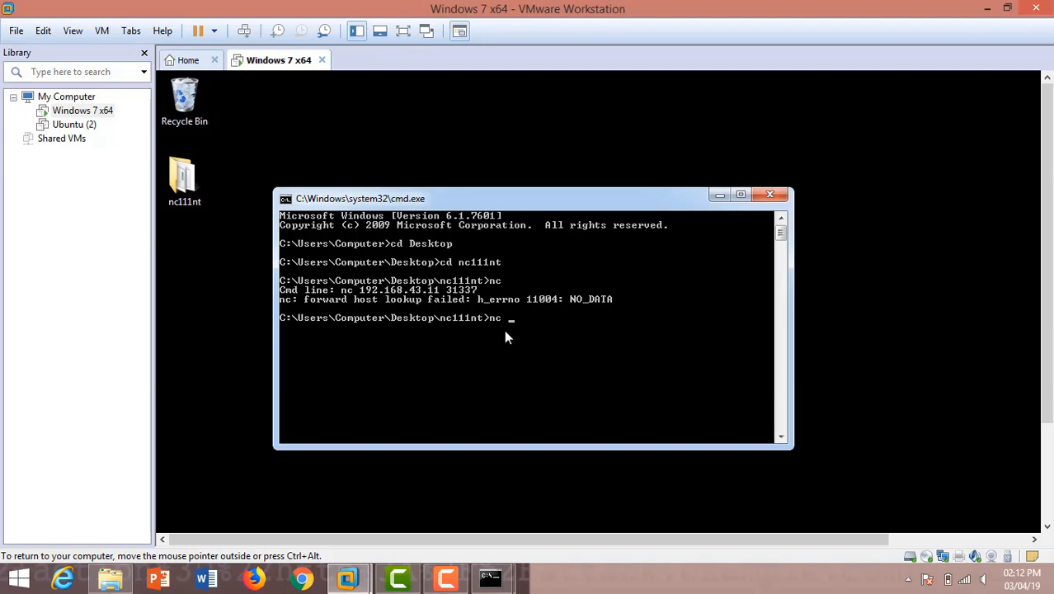
{"action": "type", "text": "192."}
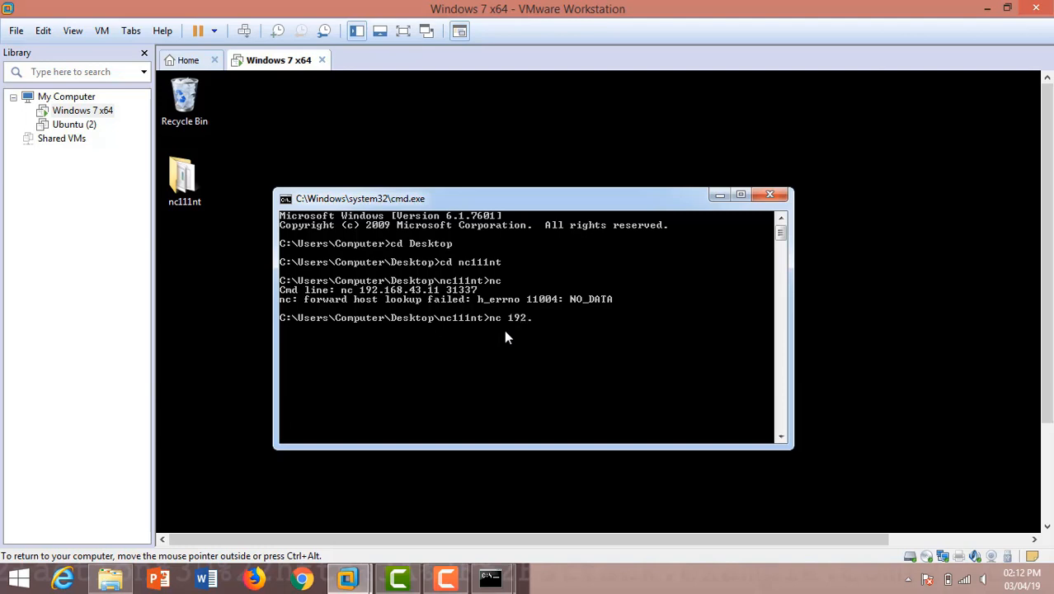
{"action": "type", "text": "168."}
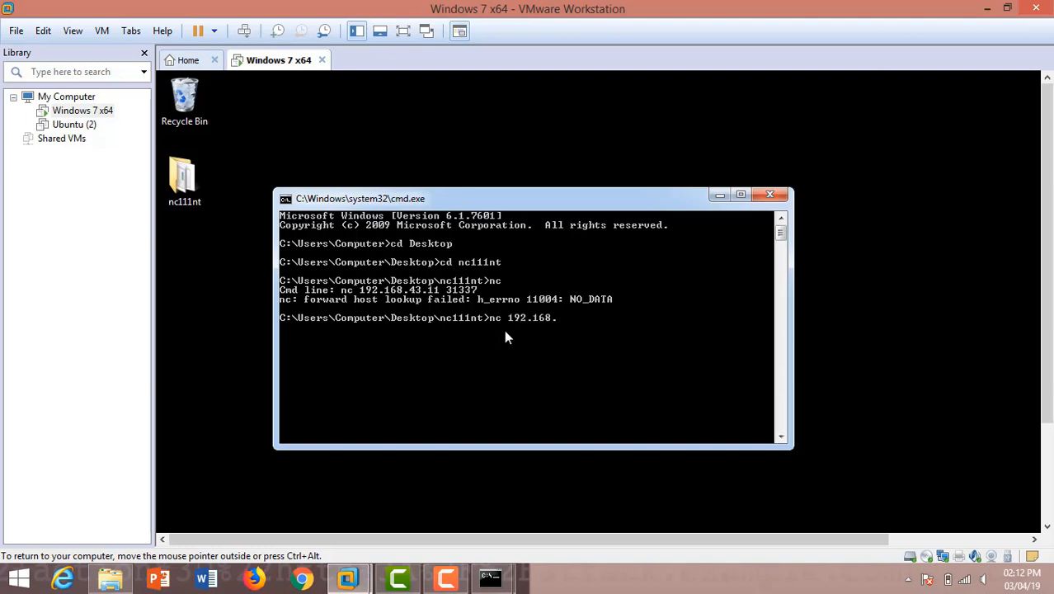
{"action": "type", "text": "43"}
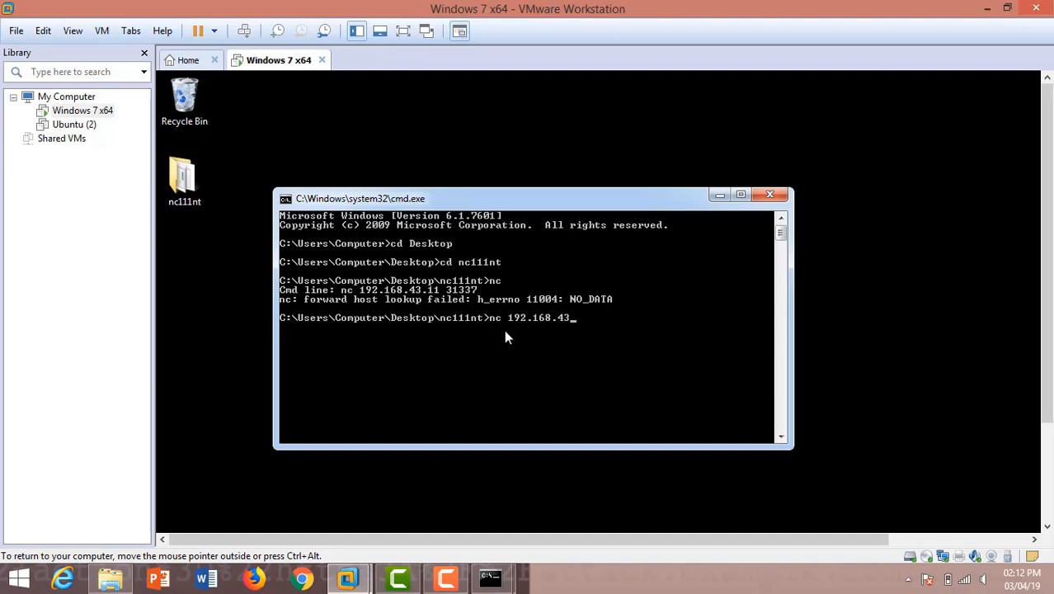
{"action": "type", "text": "111"}
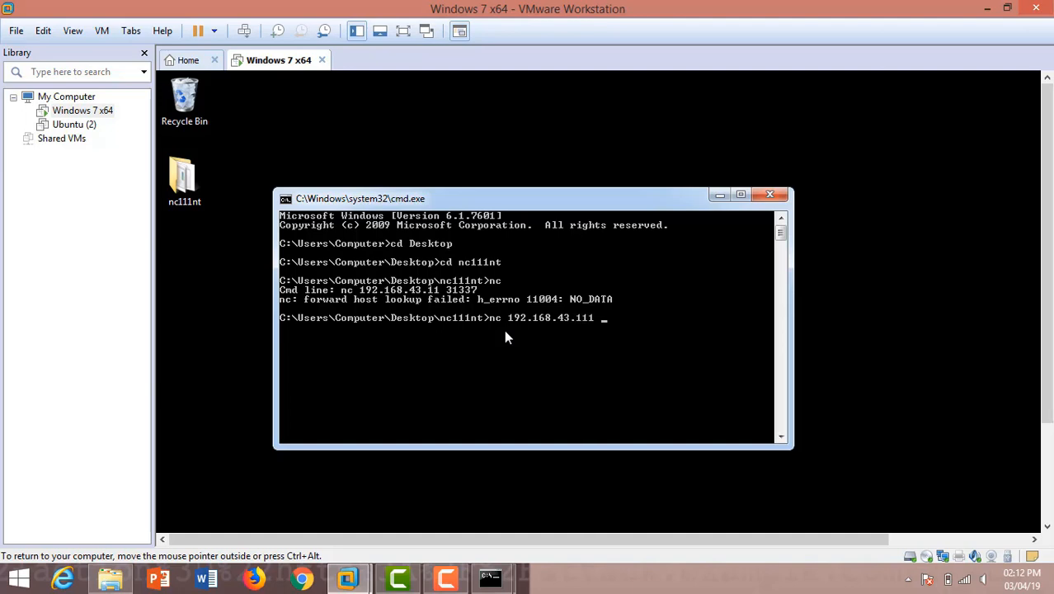
{"action": "type", "text": "3133"}
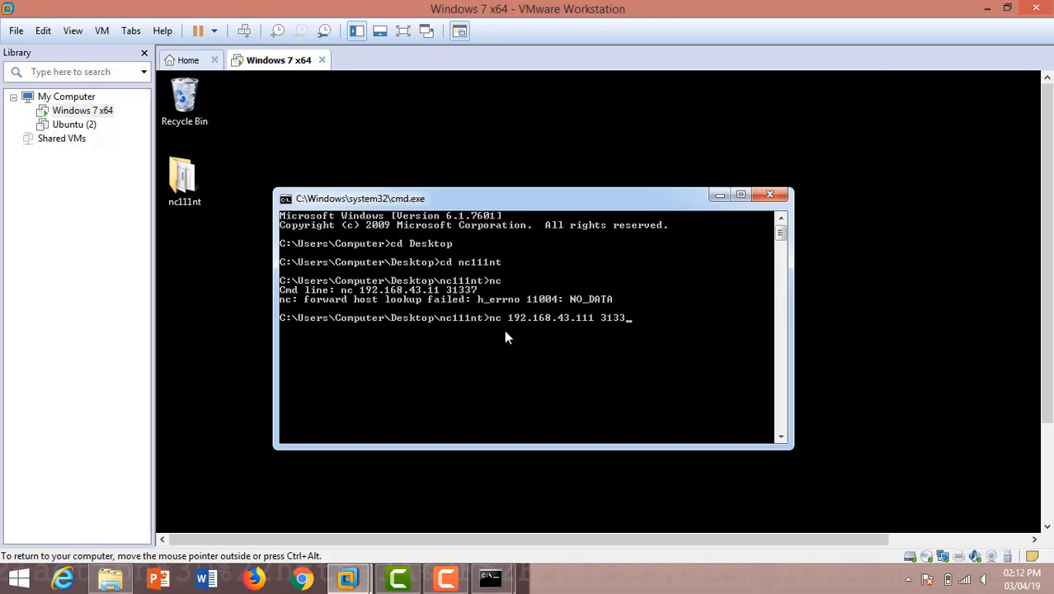
{"action": "type", "text": "7"}
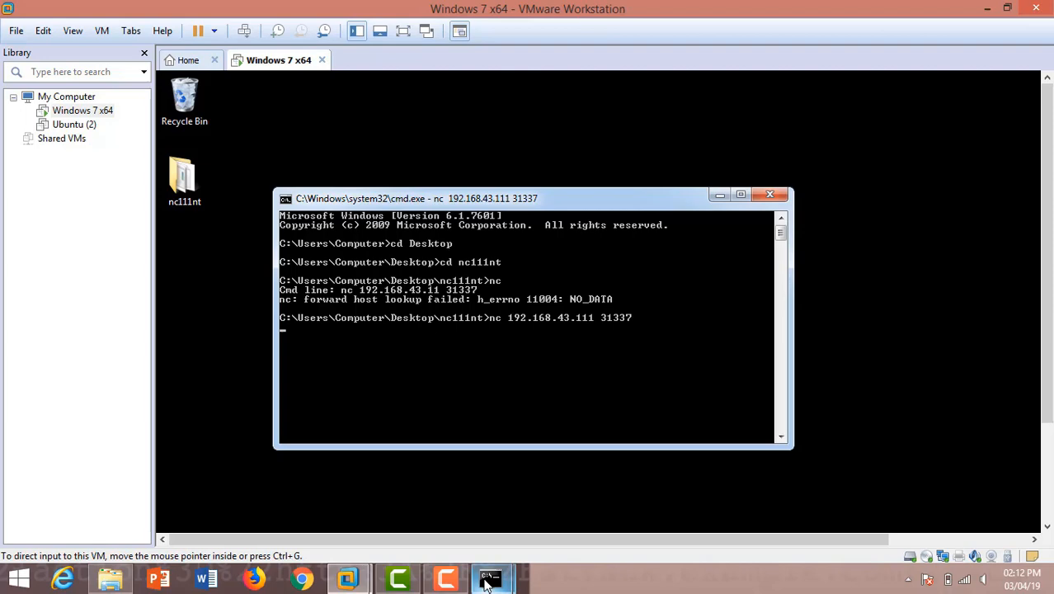
- Send 'hi' and 'hello' from the host listener to the guest's console
{"action": "left_click", "coordinate": [491, 577]}
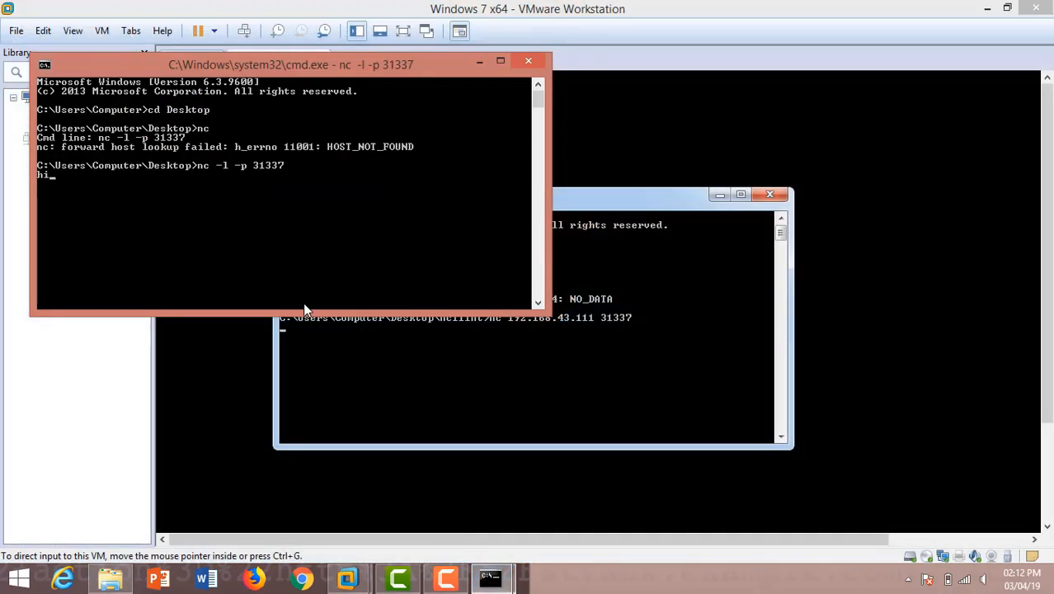
{"action": "mouse_move", "coordinate": [231, 224]}
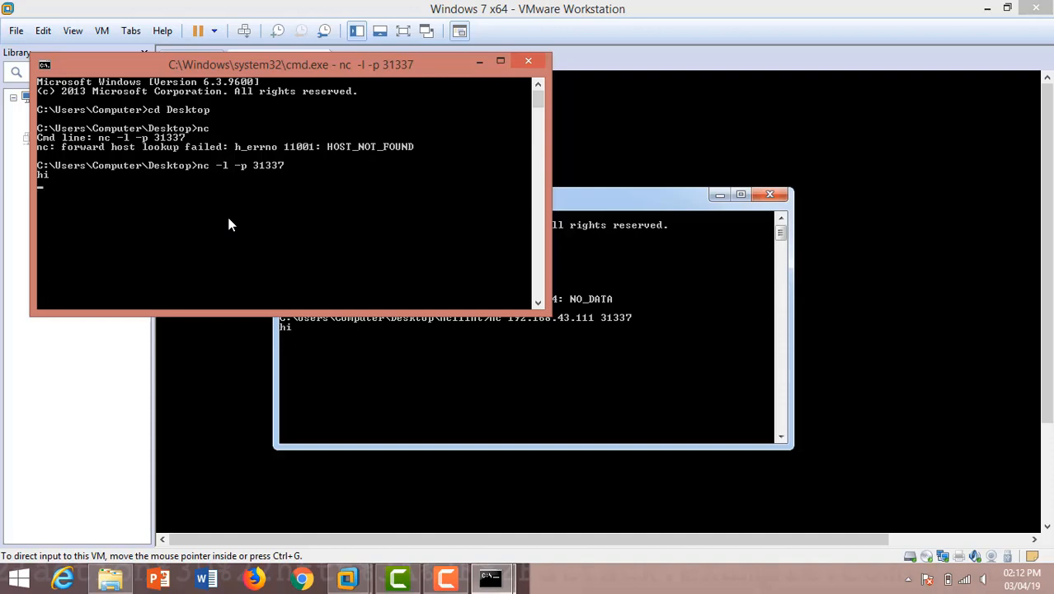
{"action": "mouse_move", "coordinate": [263, 99]}
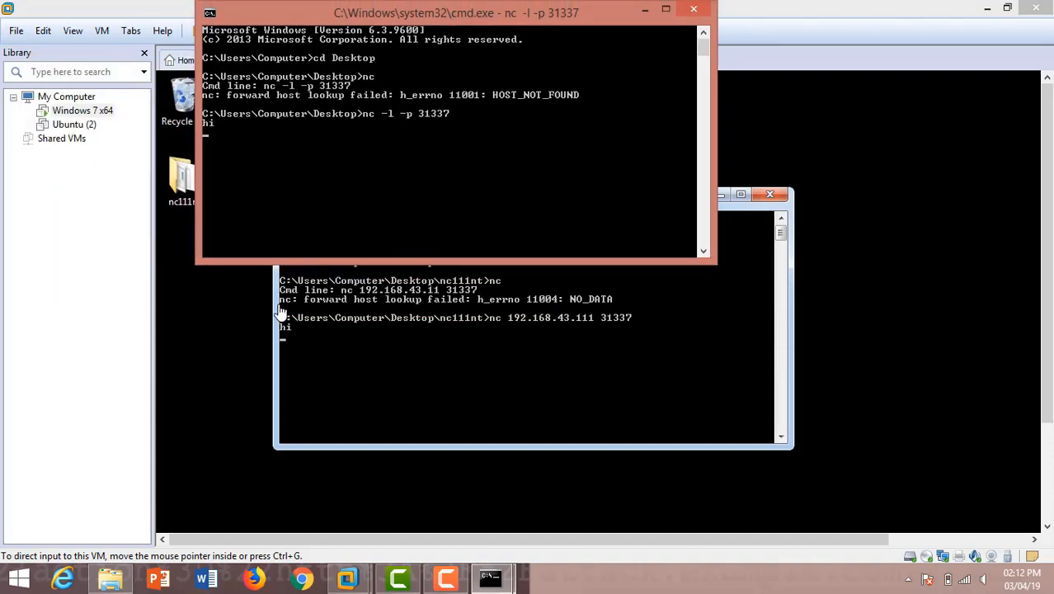
{"action": "mouse_move", "coordinate": [162, 122]}
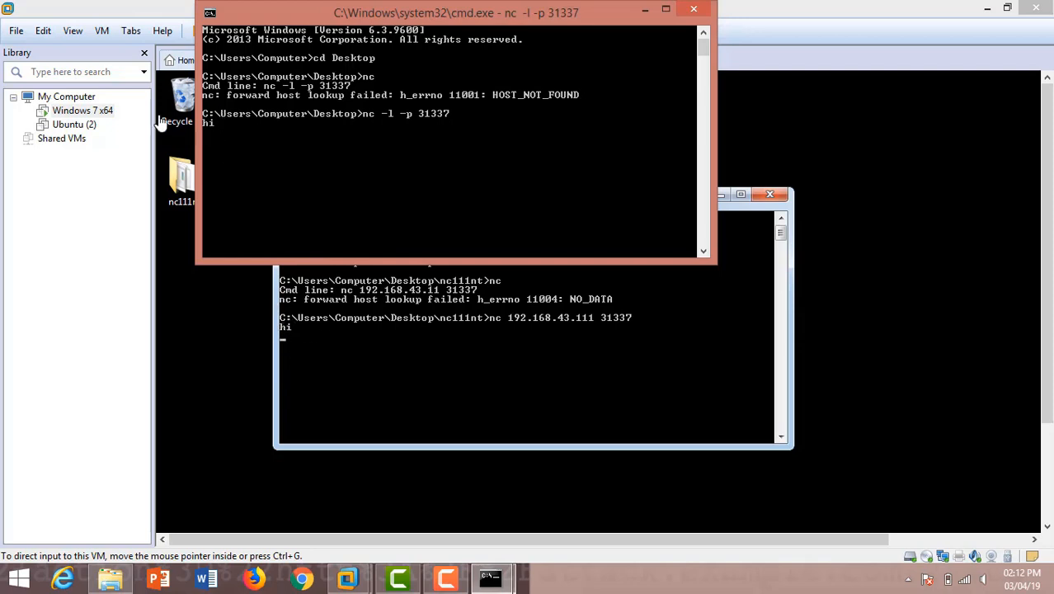
{"action": "mouse_move", "coordinate": [239, 152]}
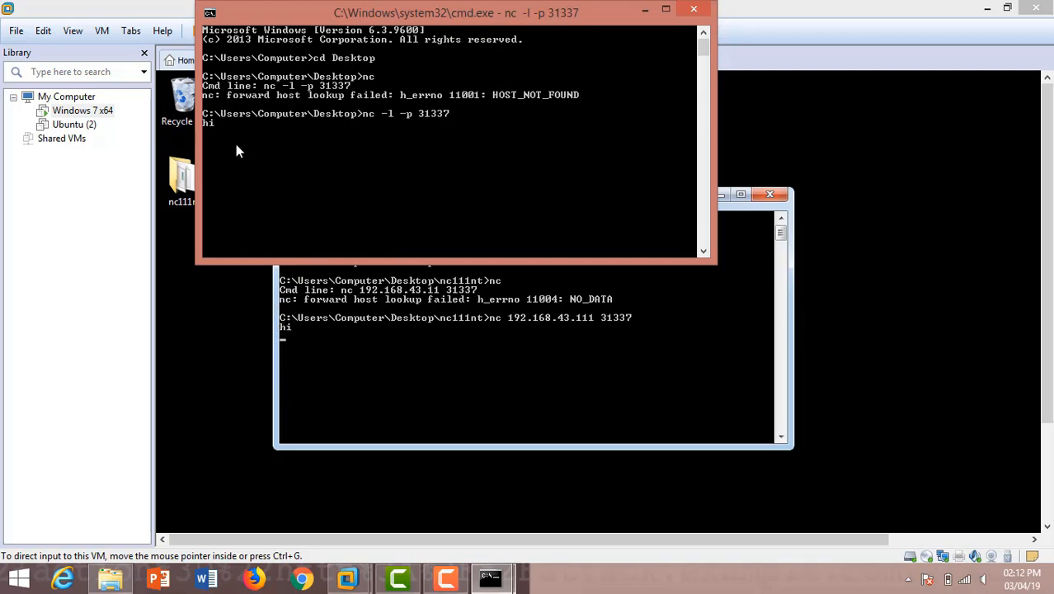
{"action": "type", "text": "hello"}
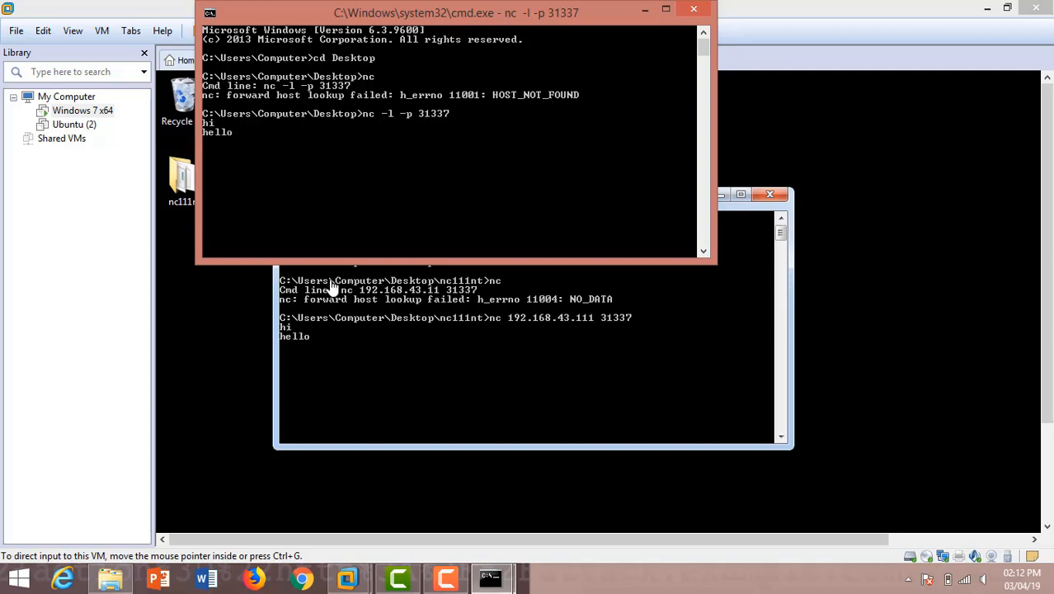
{"action": "mouse_move", "coordinate": [302, 360]}
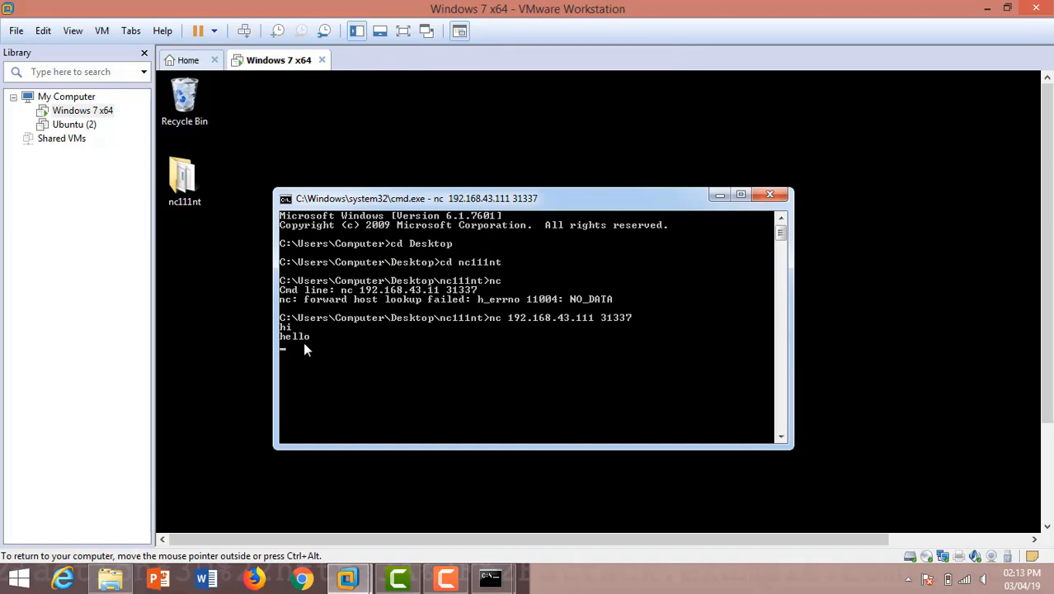
- Send the reply 'i am fine' from the guest netcat client
{"action": "type", "text": "s"}
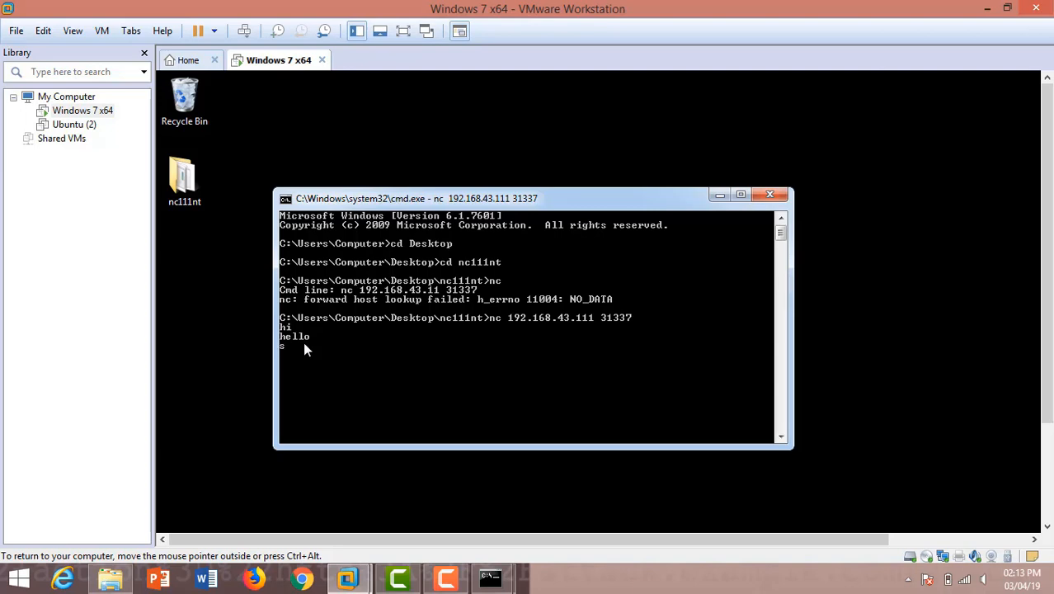
{"action": "key", "text": "backspace"}
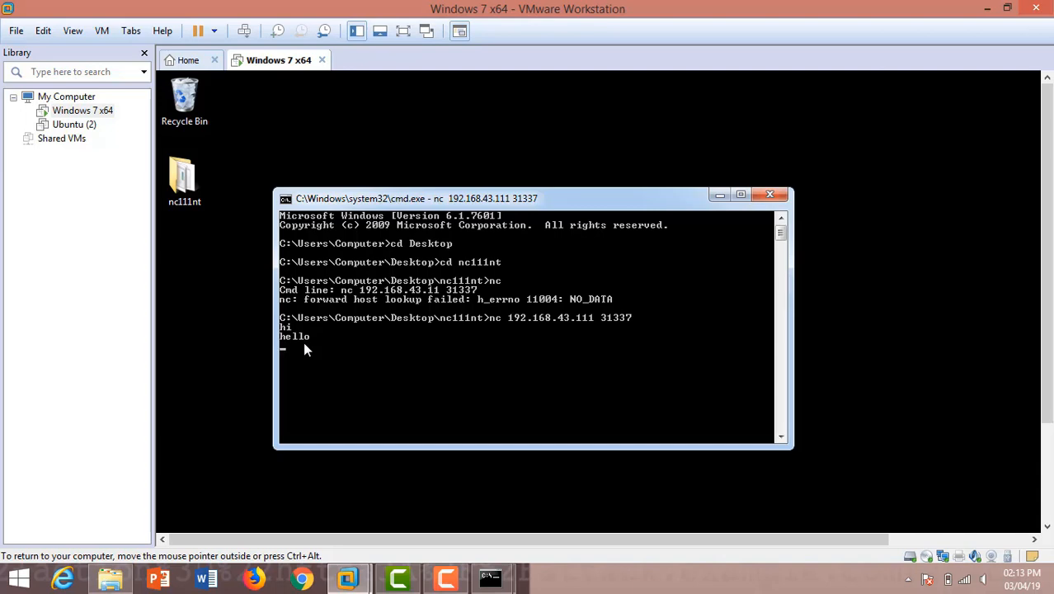
{"action": "type", "text": "i a"}
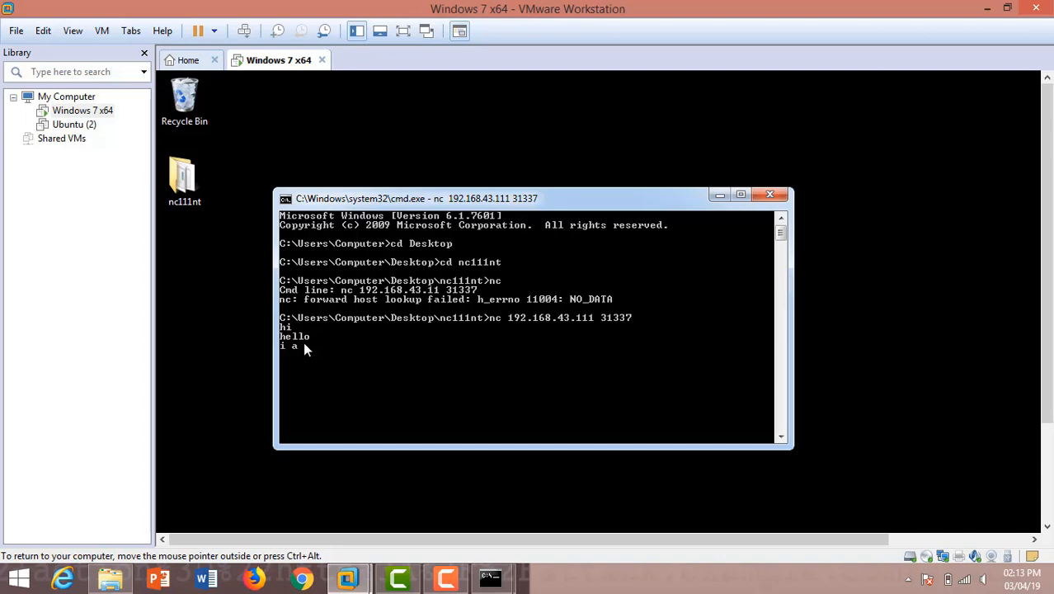
{"action": "type", "text": "m fin"}
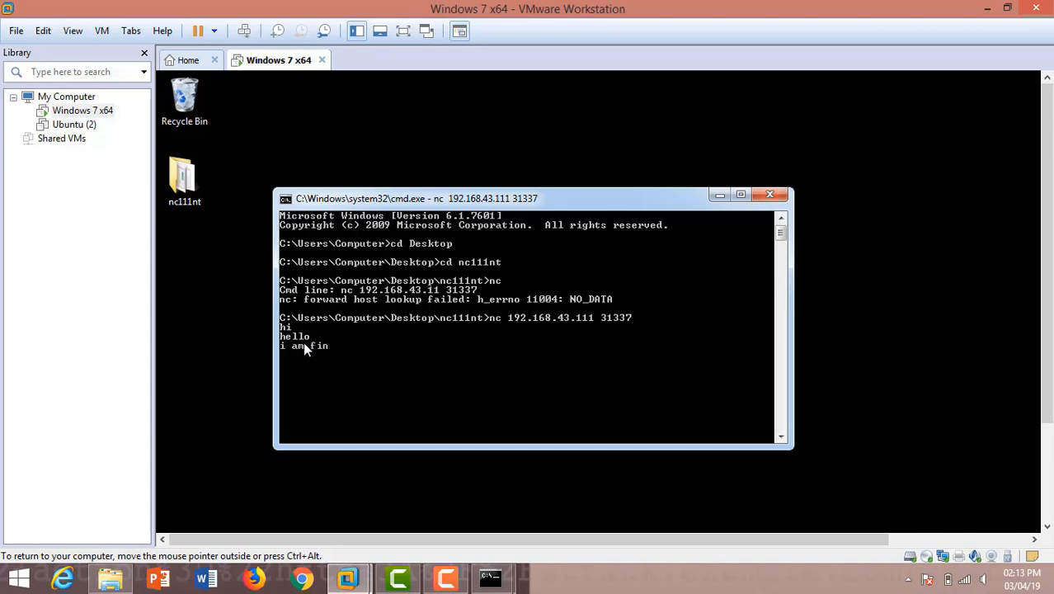
{"action": "type", "text": "e"}
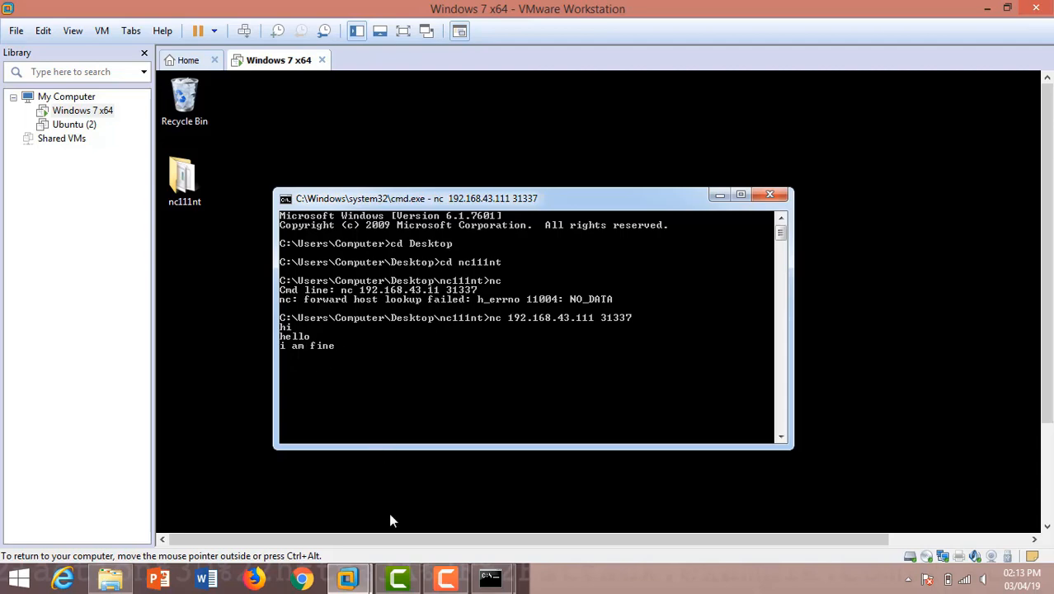
{"action": "mouse_move", "coordinate": [491, 575]}
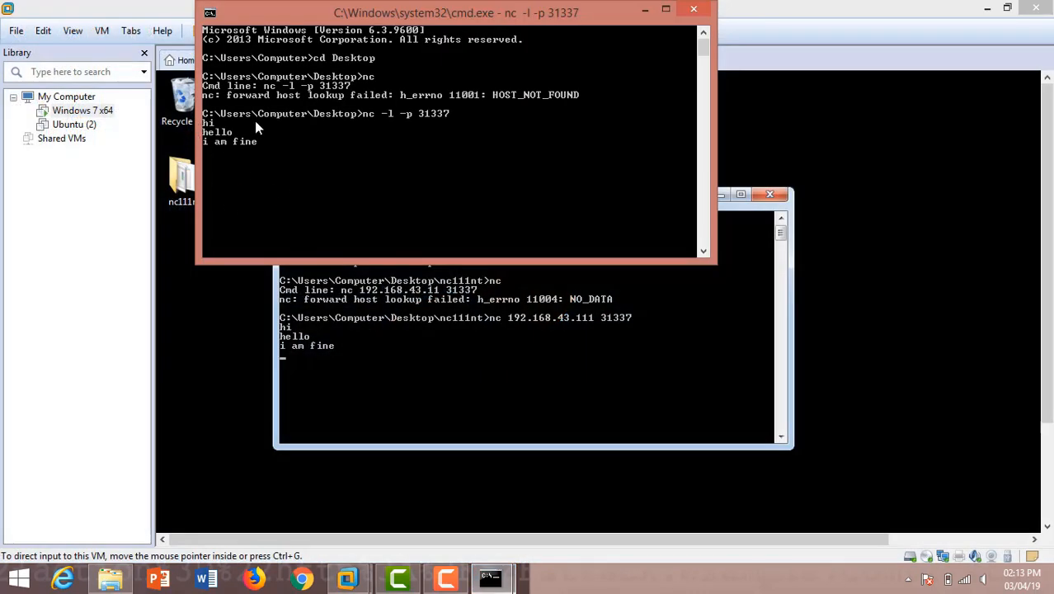
{"action": "mouse_move", "coordinate": [293, 119]}
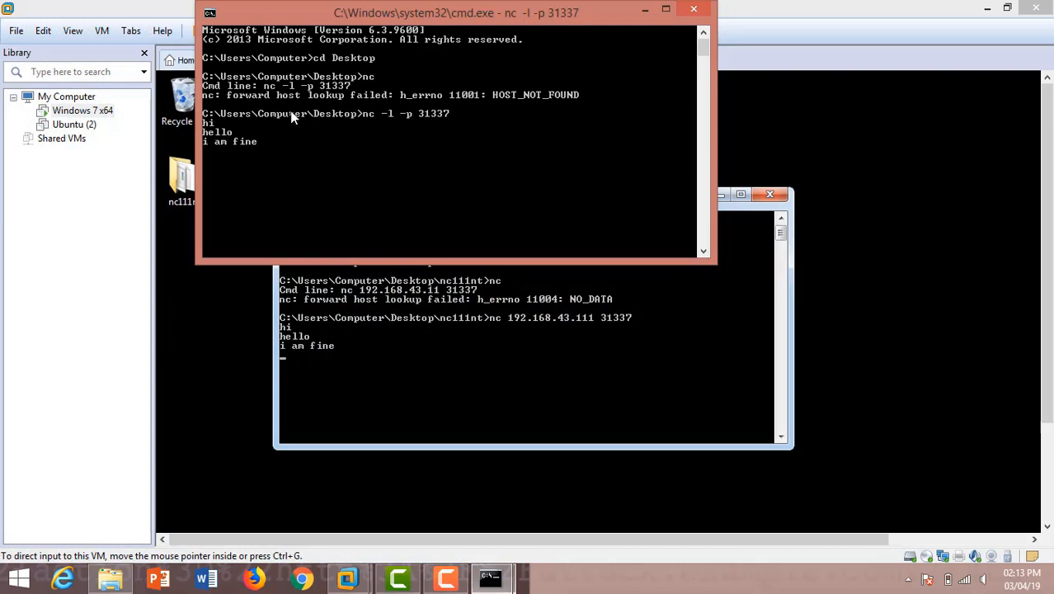
{"action": "mouse_move", "coordinate": [274, 142]}
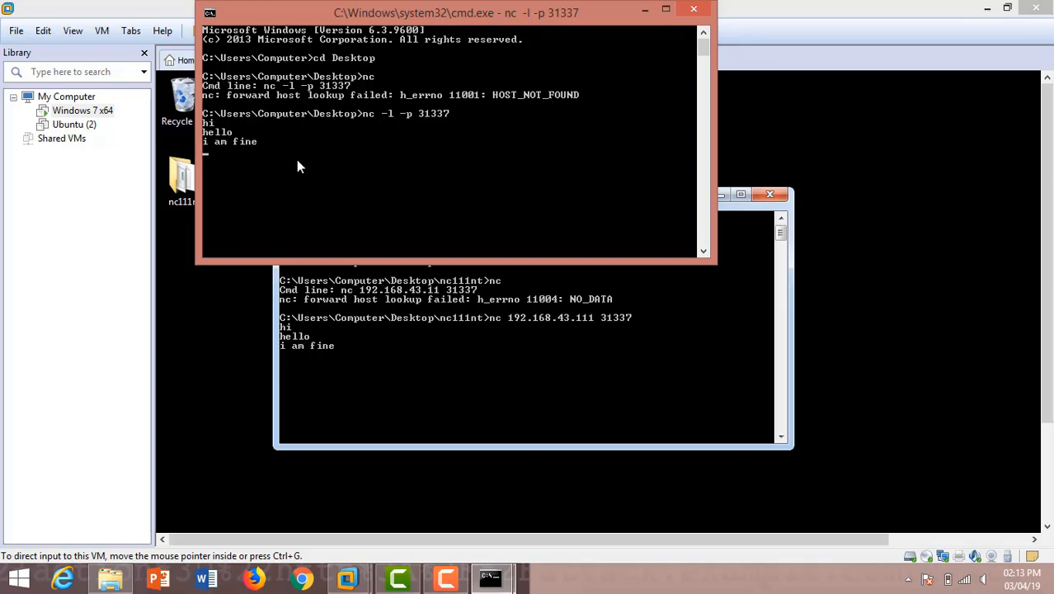
{"action": "mouse_move", "coordinate": [404, 293]}
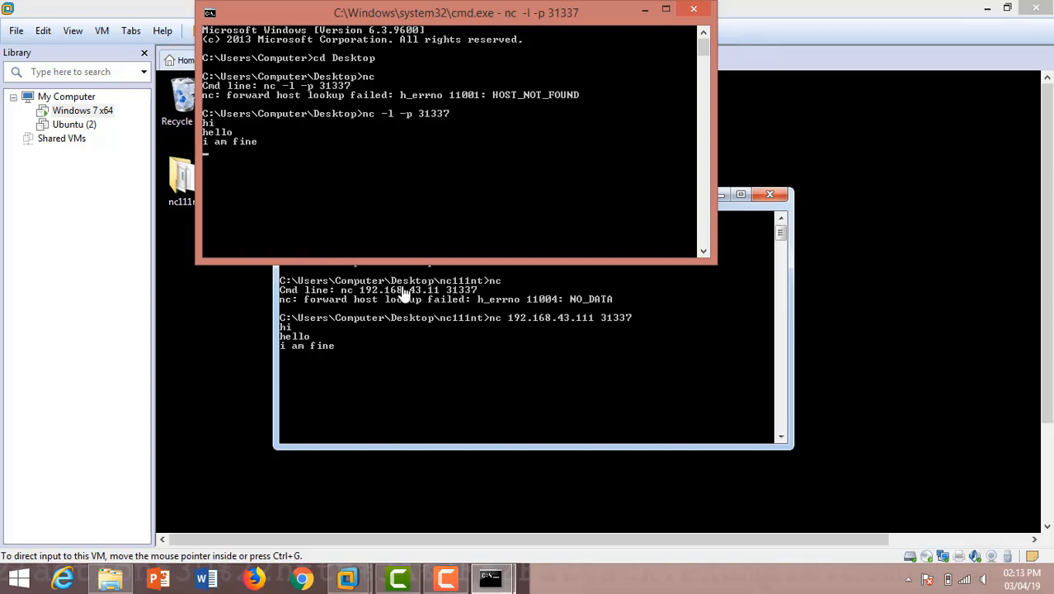